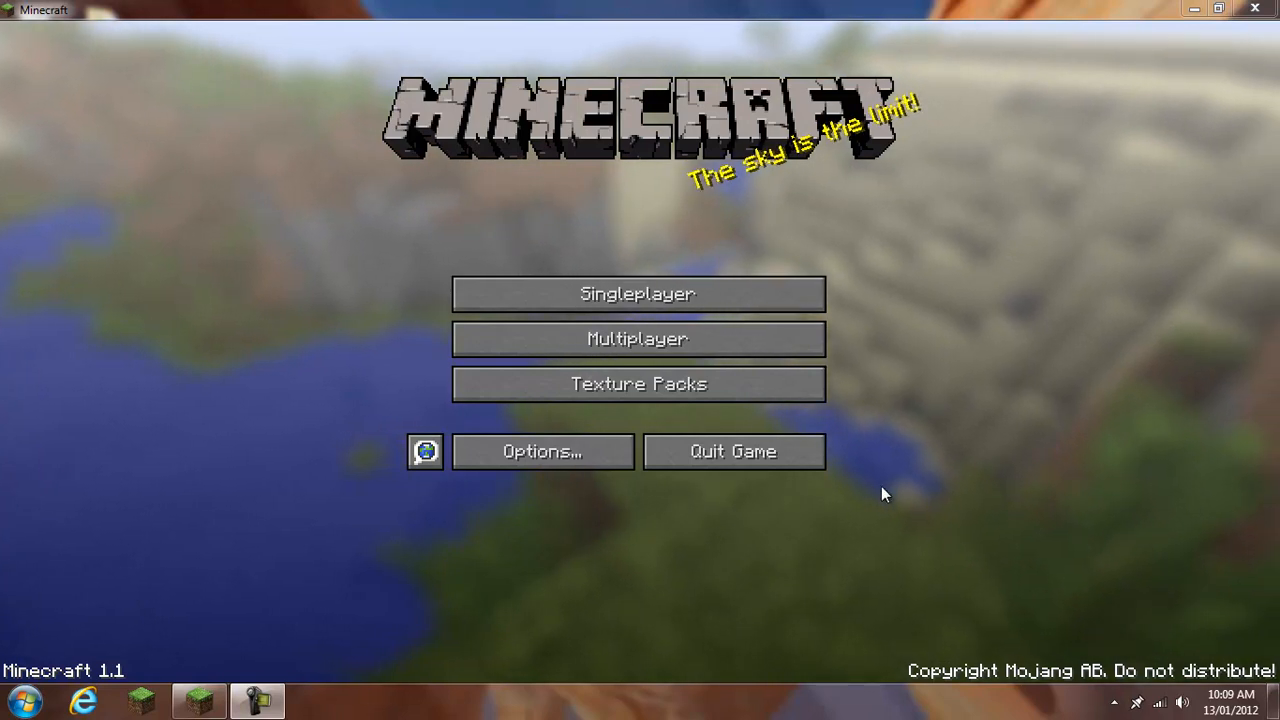
mouse_move(137, 668)
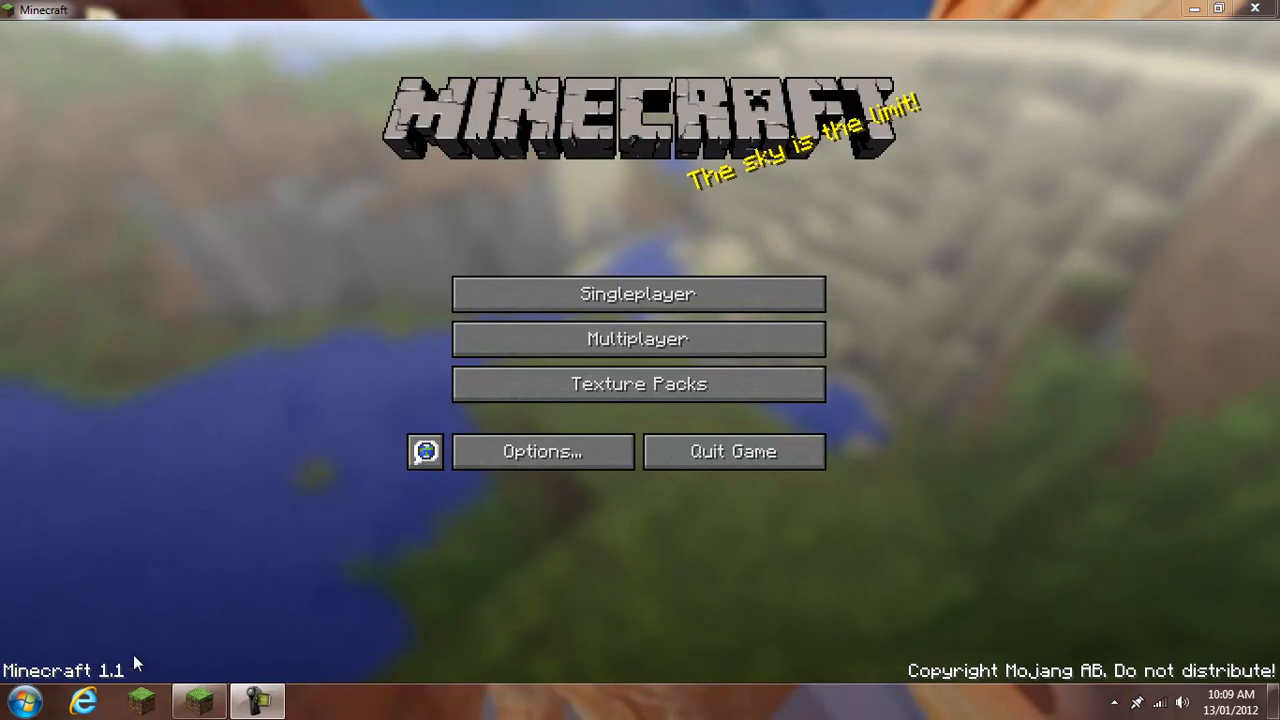
mouse_move(810, 282)
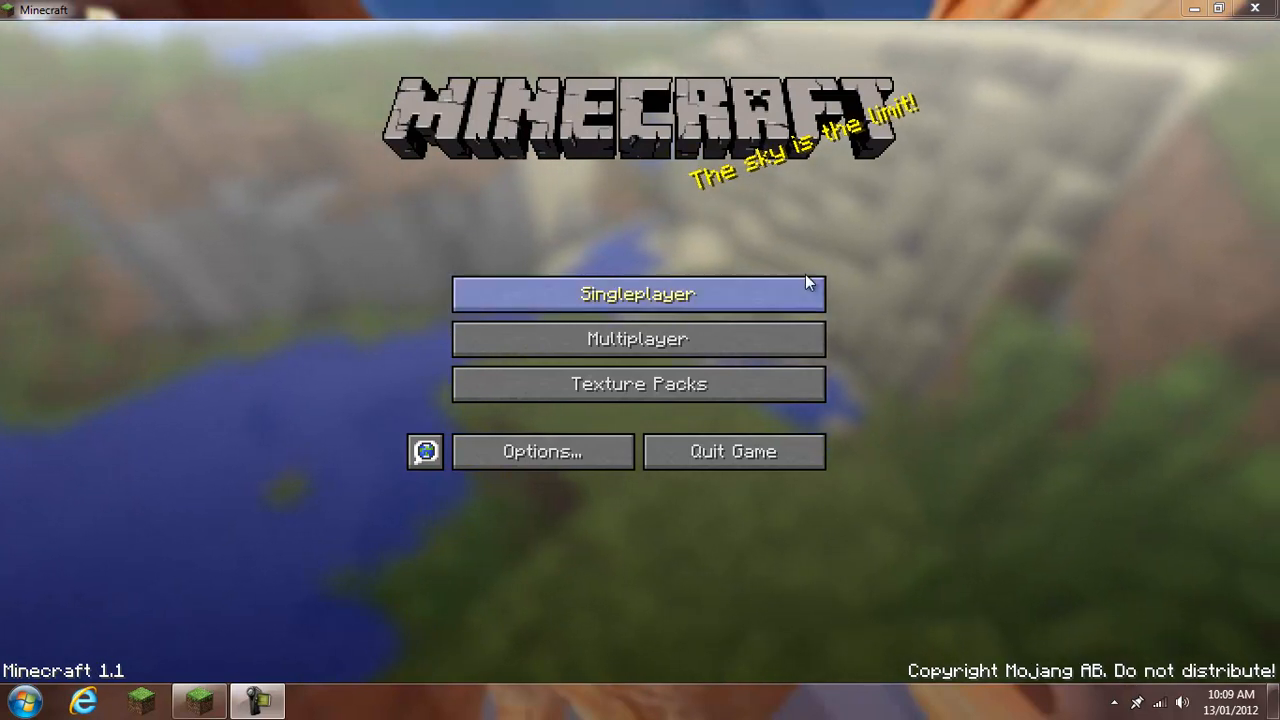
mouse_move(342, 150)
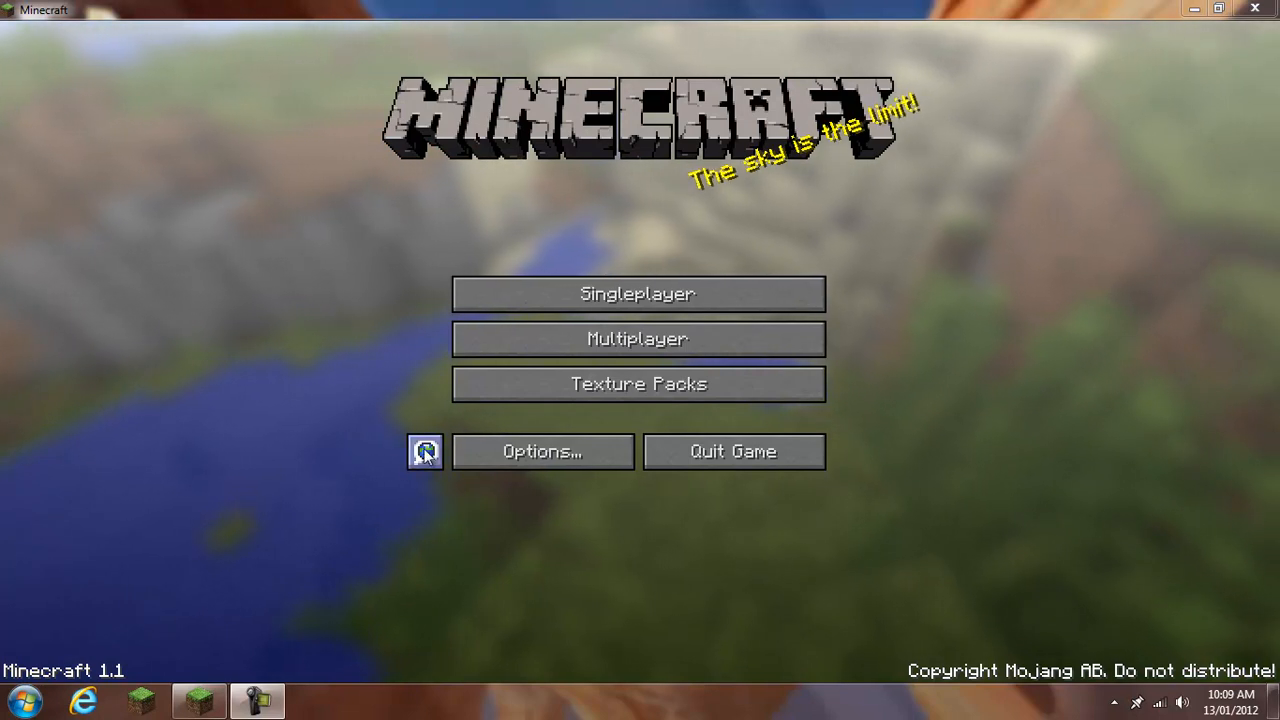
Try Pirate Speak as the game language, then restore English (US) and return to the title screen
left_click(424, 451)
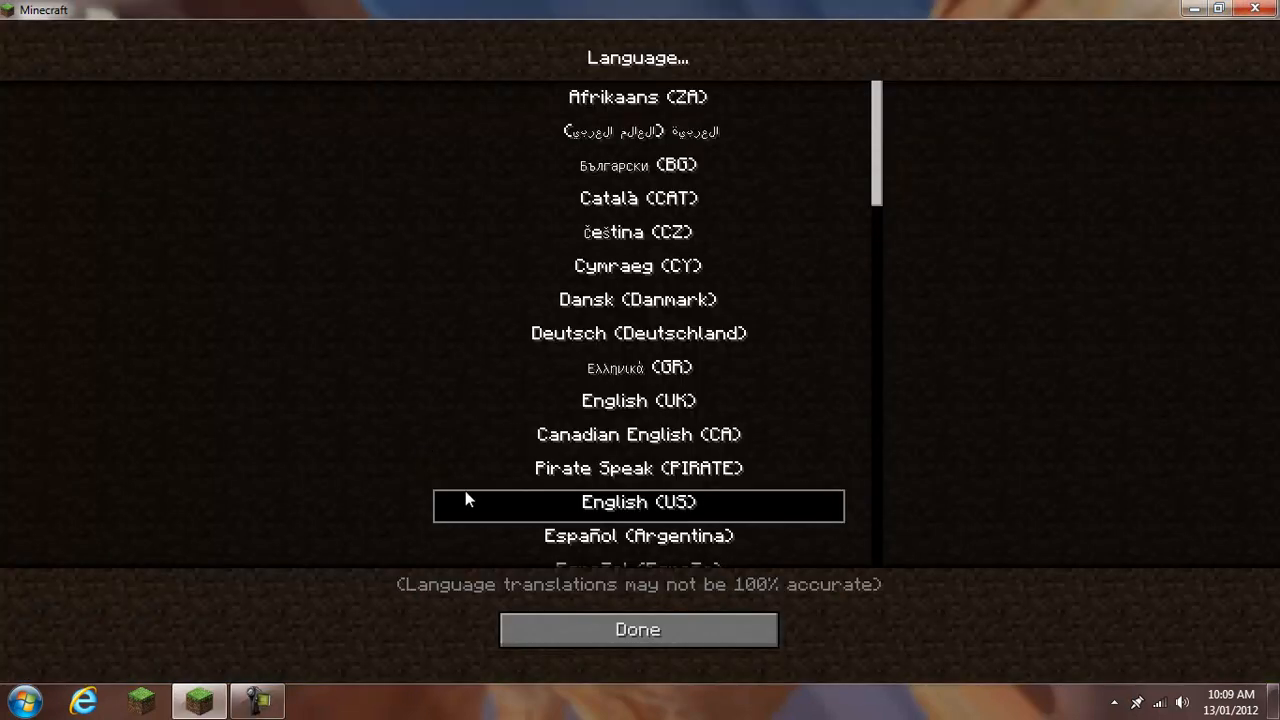
mouse_move(730, 508)
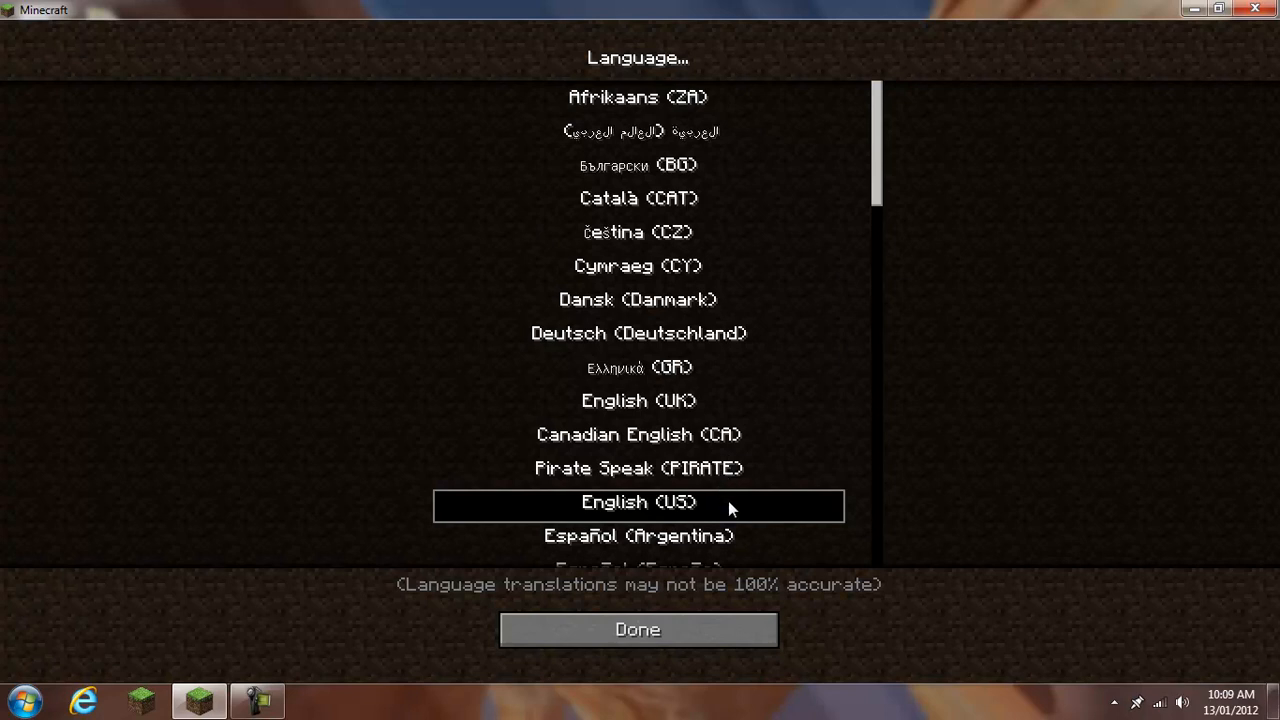
mouse_move(670, 518)
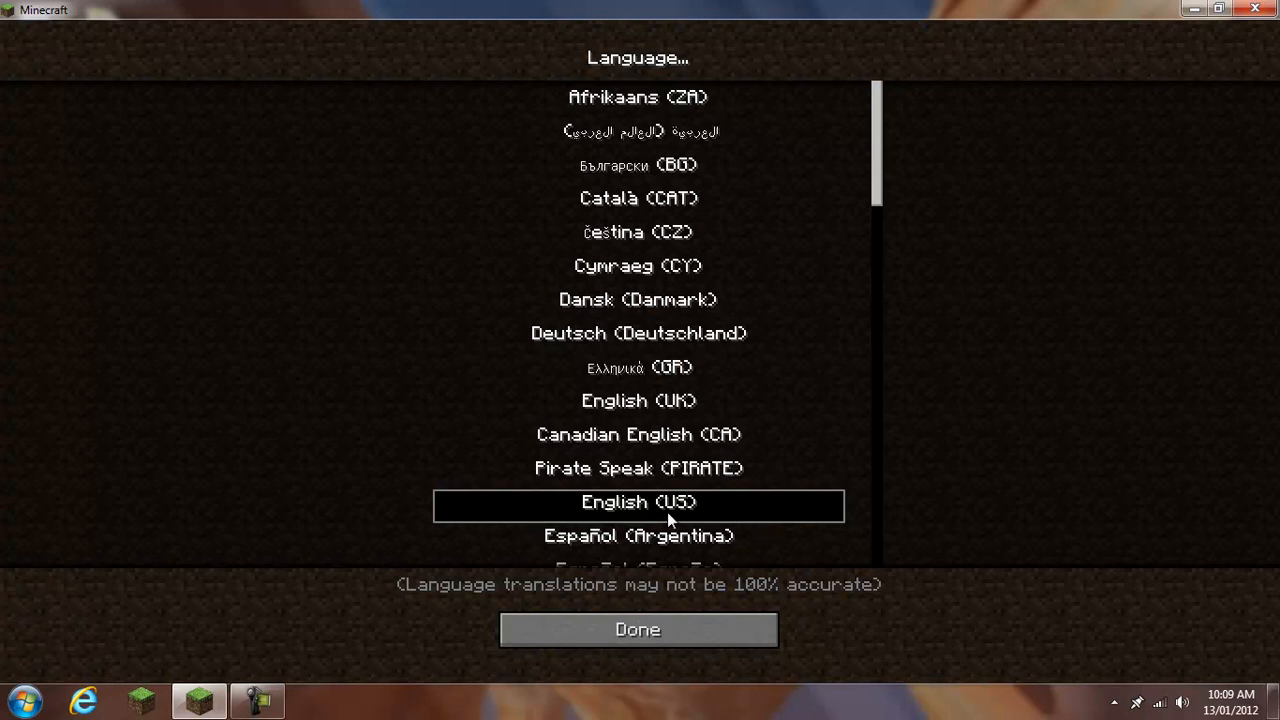
left_click(638, 468)
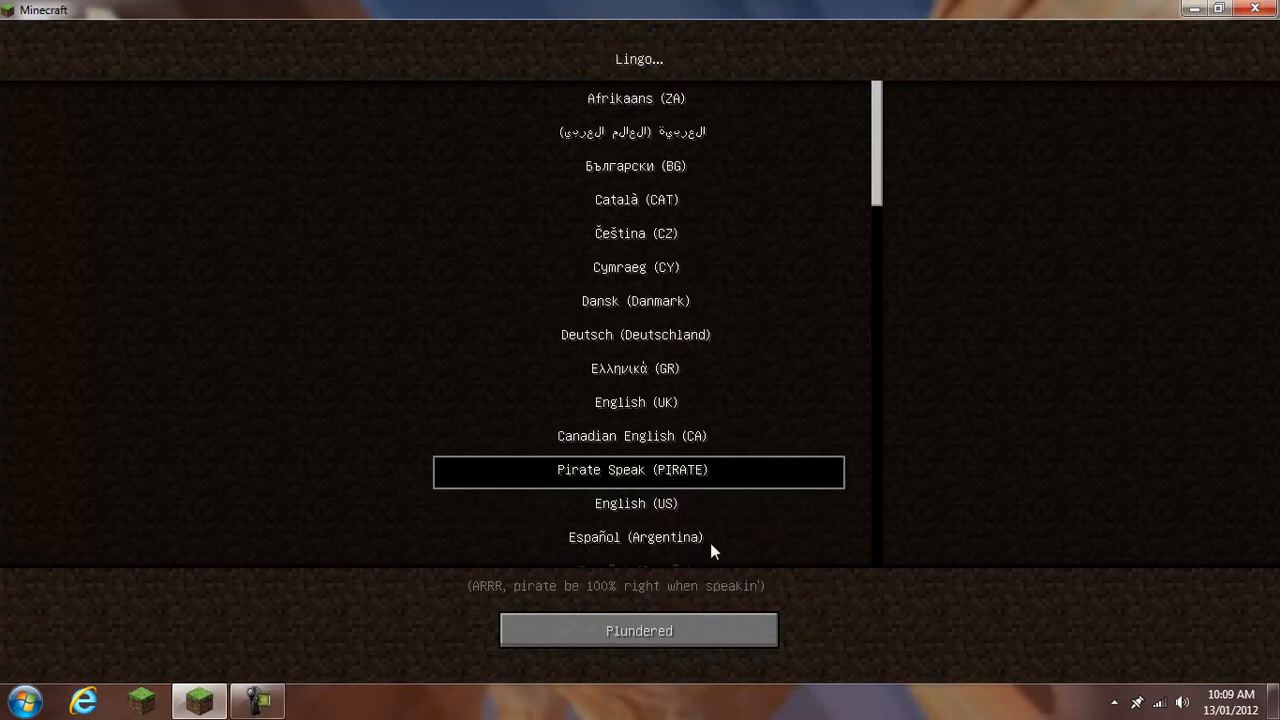
left_click(638, 503)
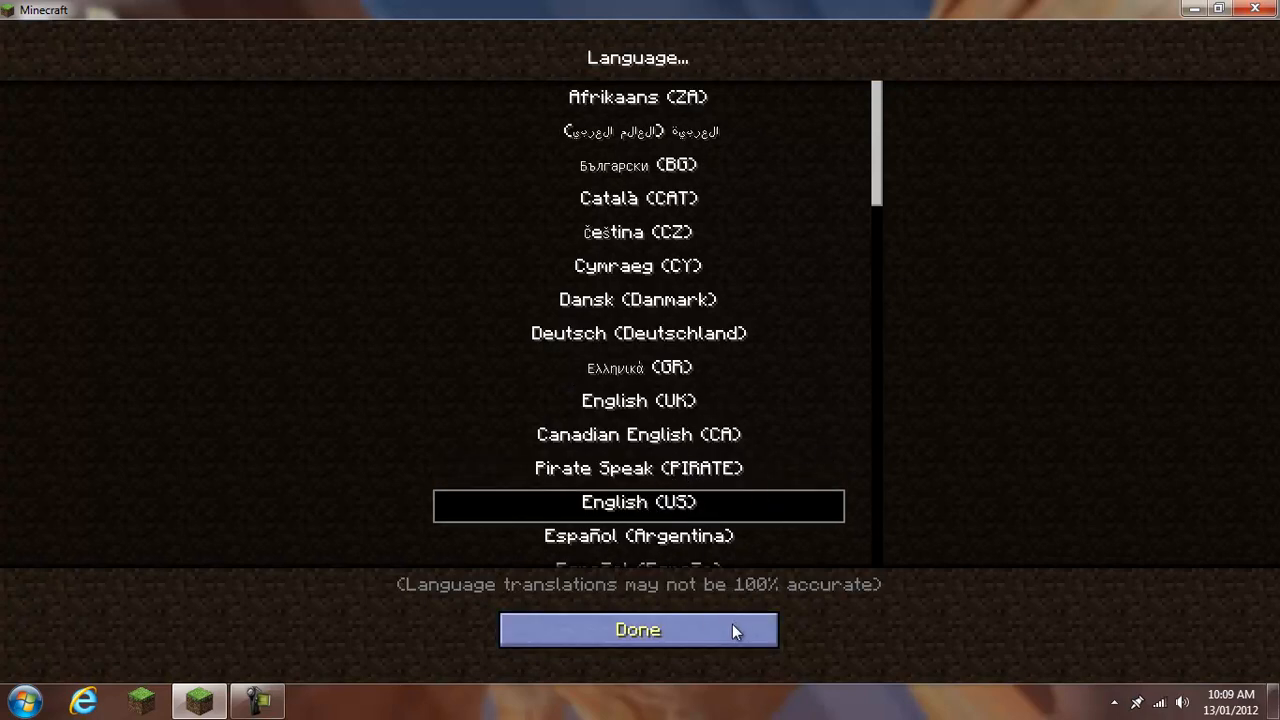
left_click(637, 630)
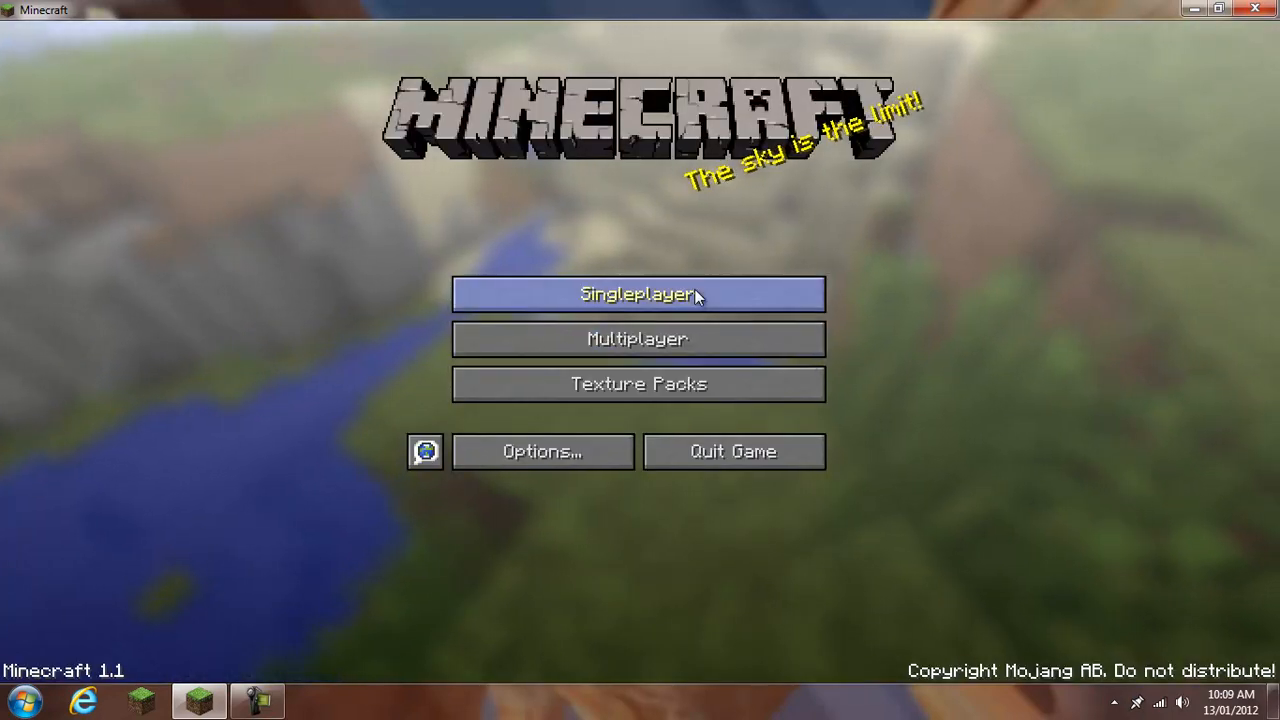
Create a new world with world type set to Superflat and generate it
left_click(637, 293)
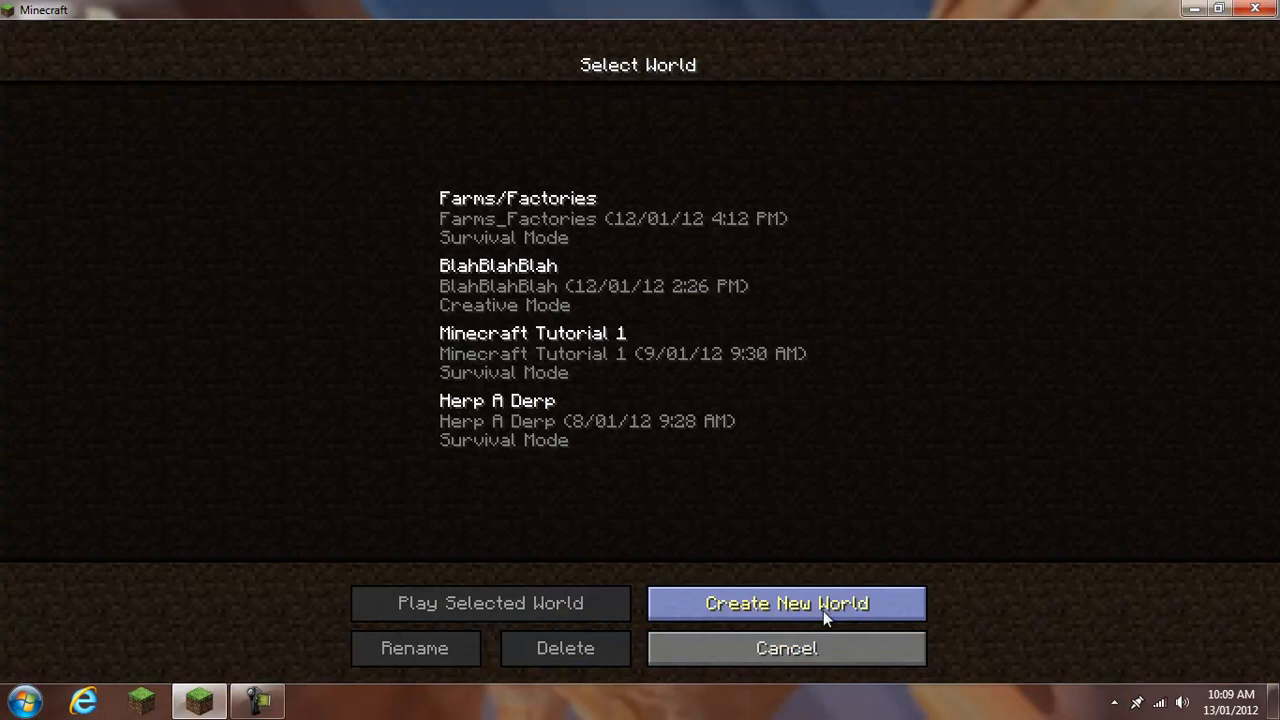
left_click(786, 603)
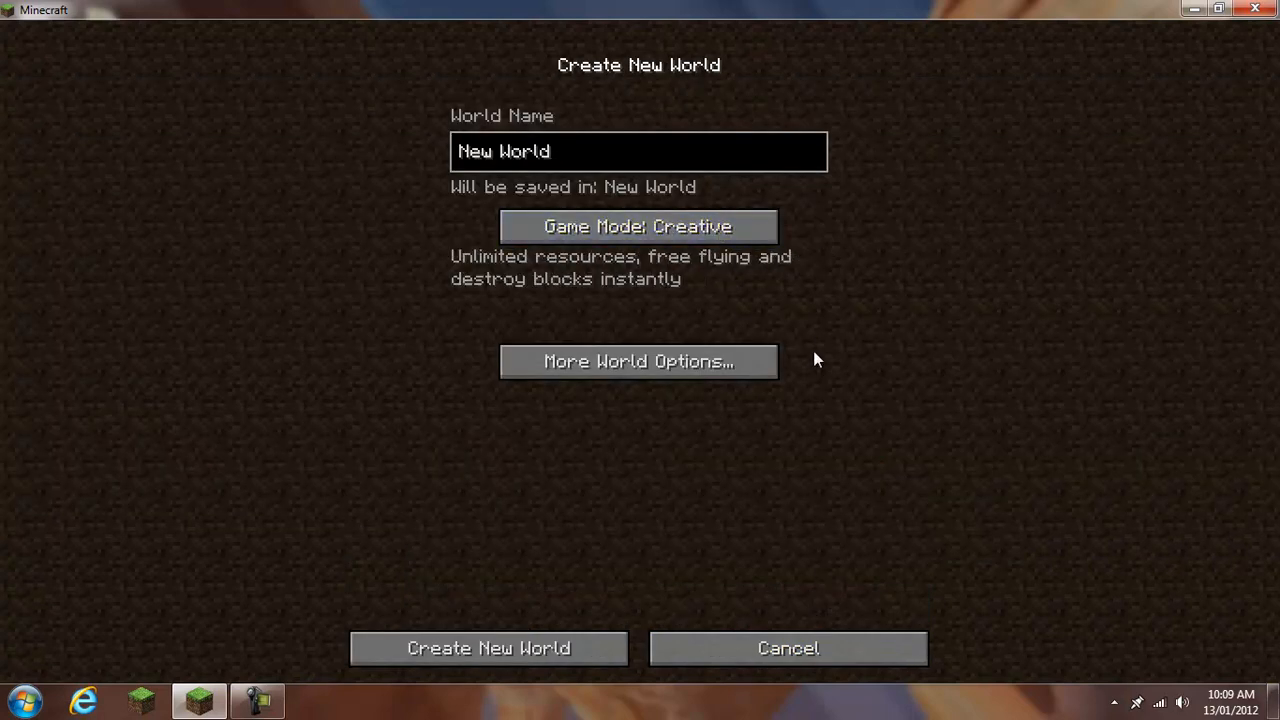
left_click(638, 361)
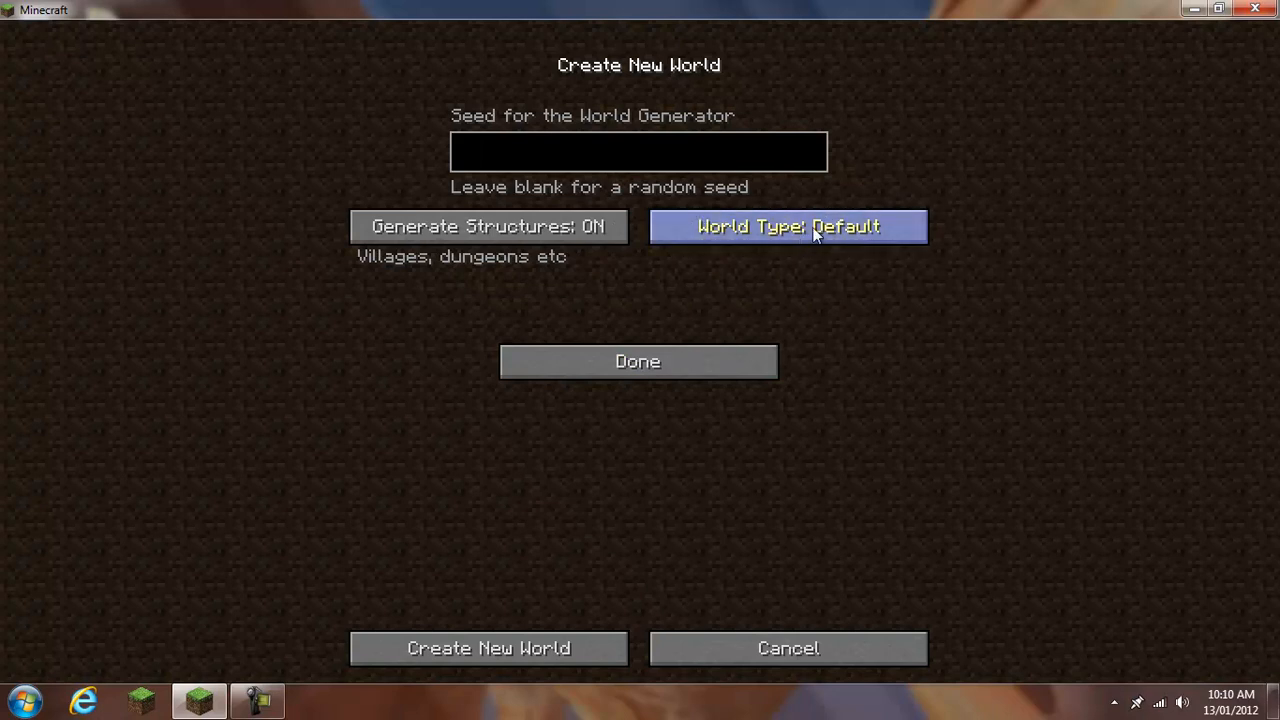
mouse_move(835, 233)
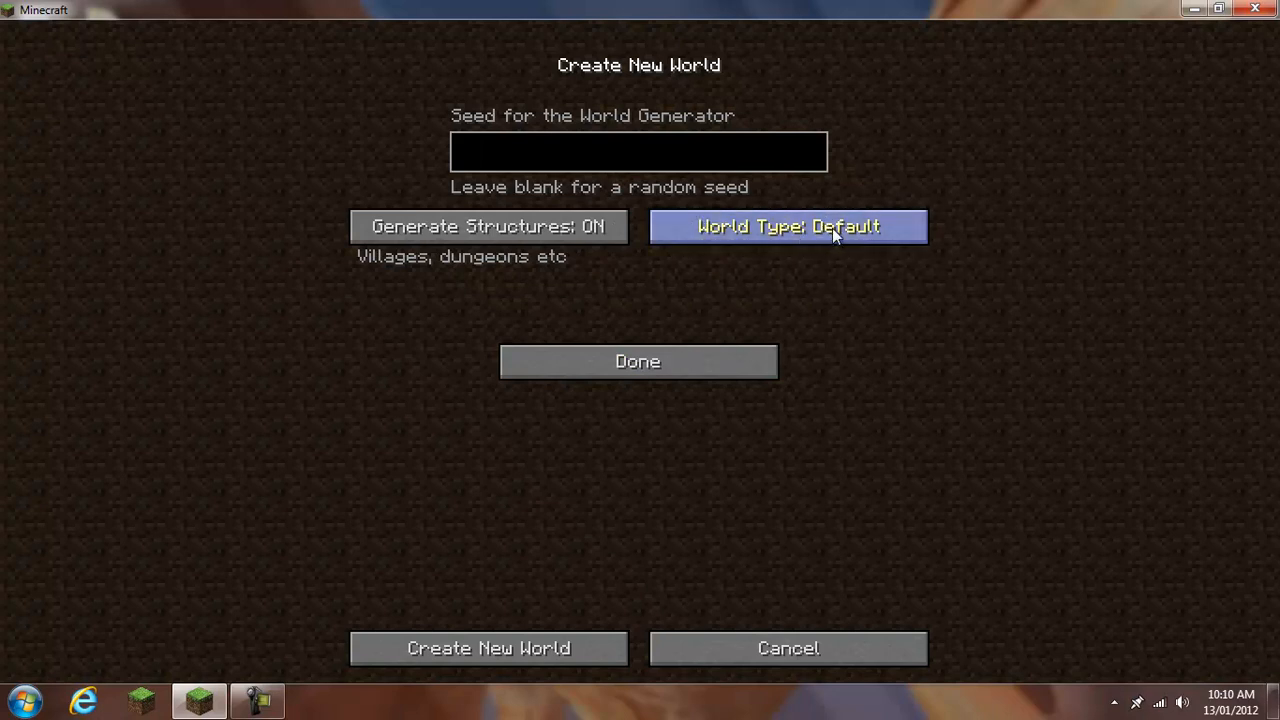
mouse_move(1025, 335)
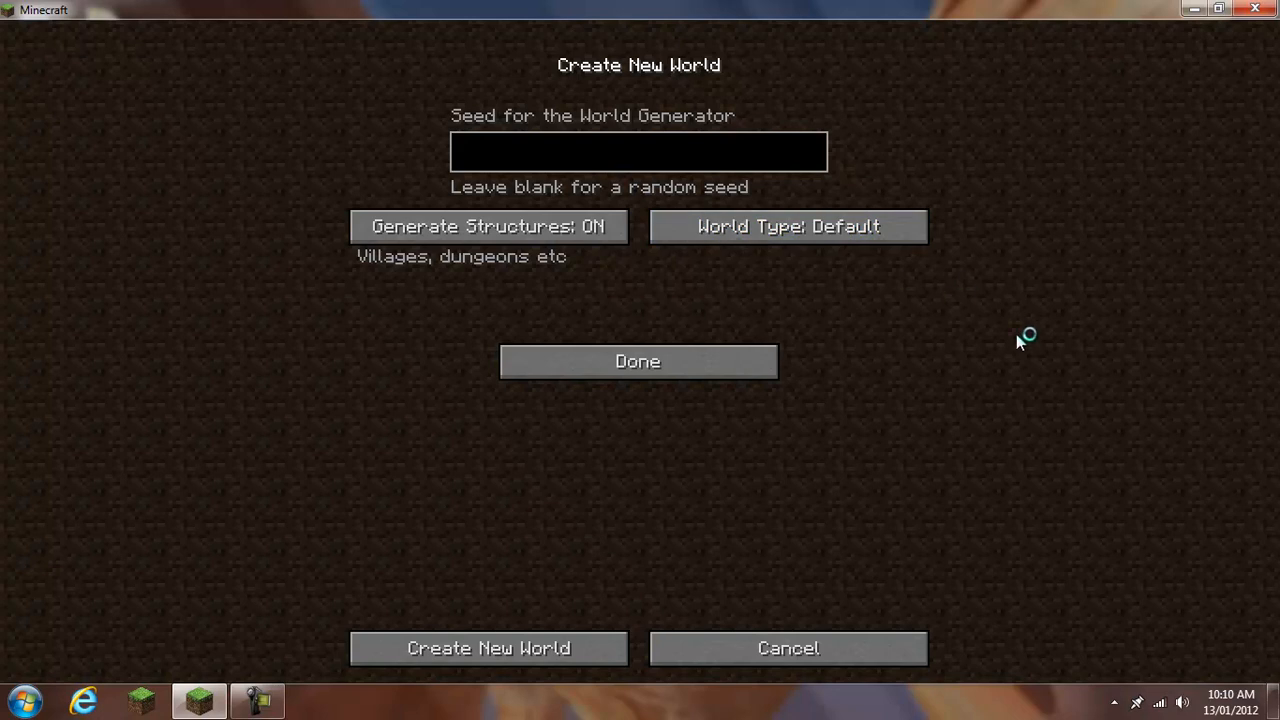
left_click(787, 226)
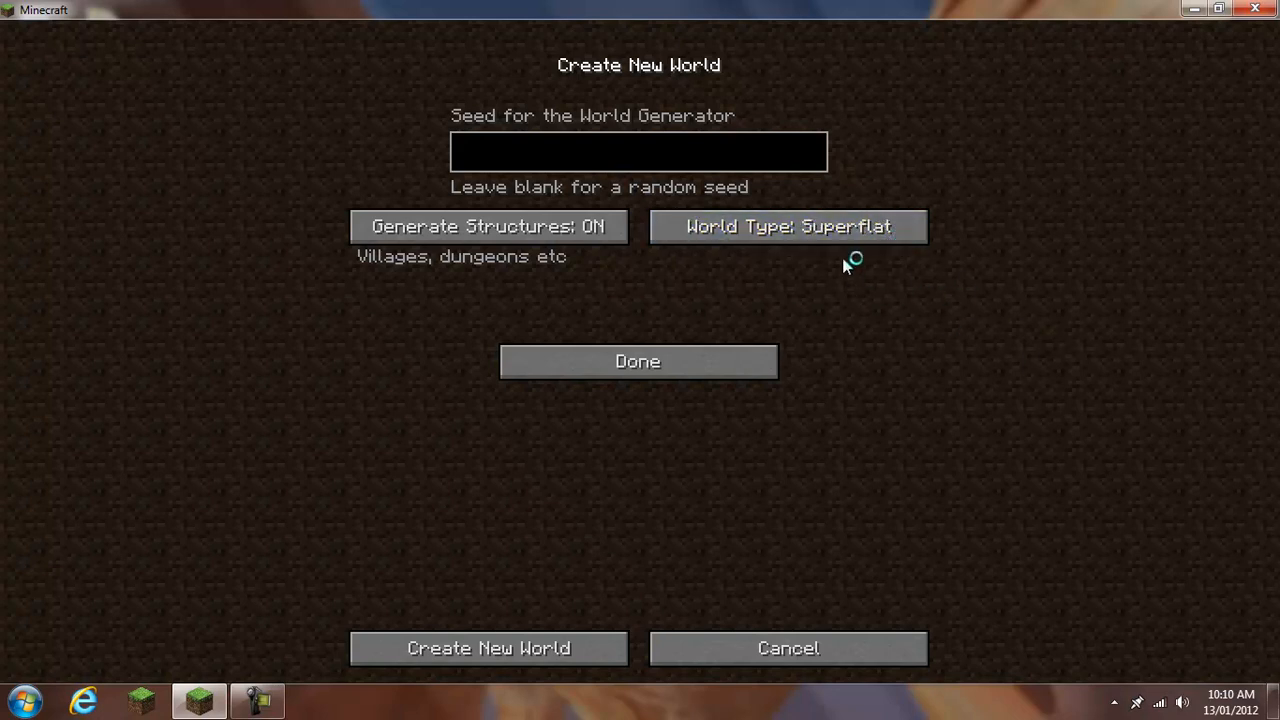
mouse_move(852, 281)
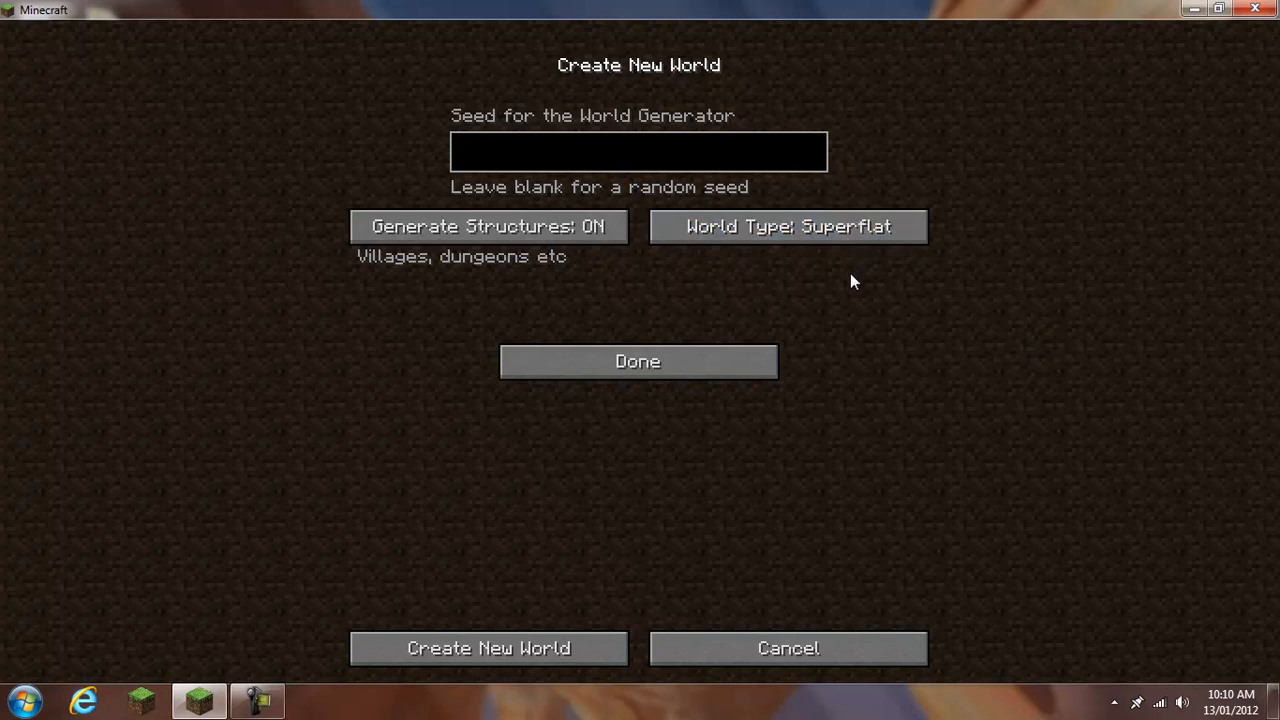
mouse_move(780, 496)
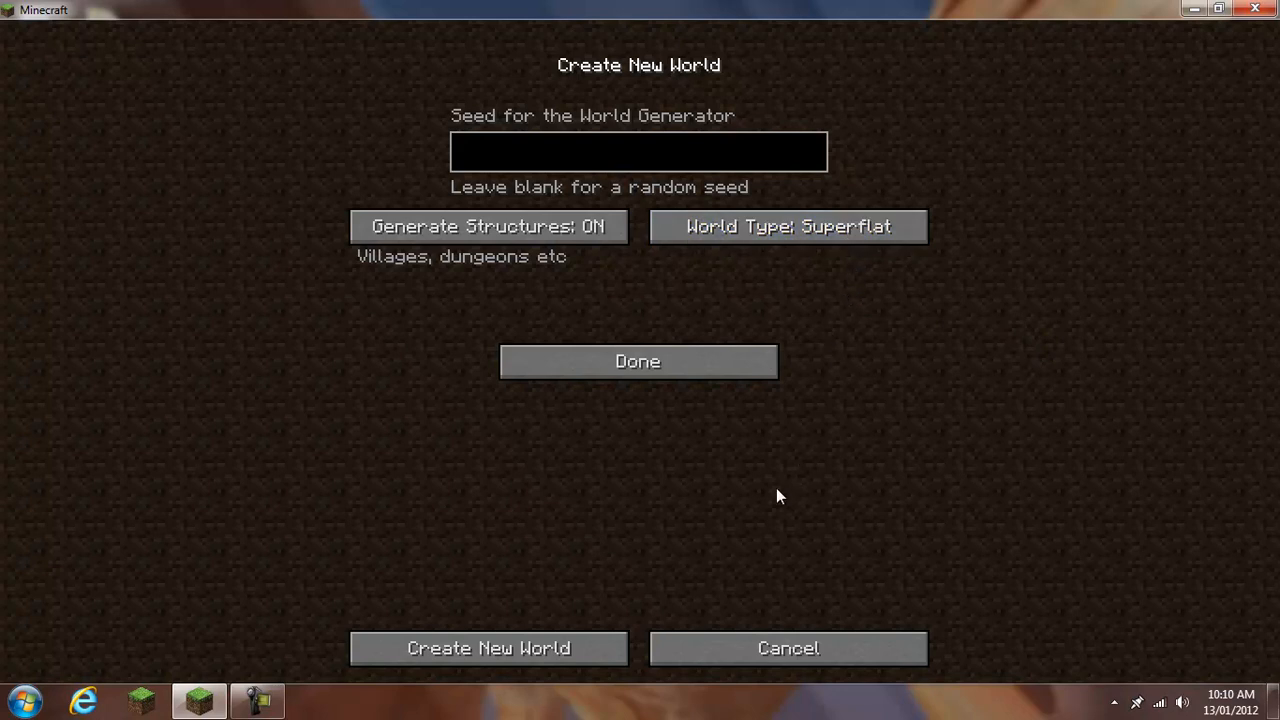
left_click(488, 648)
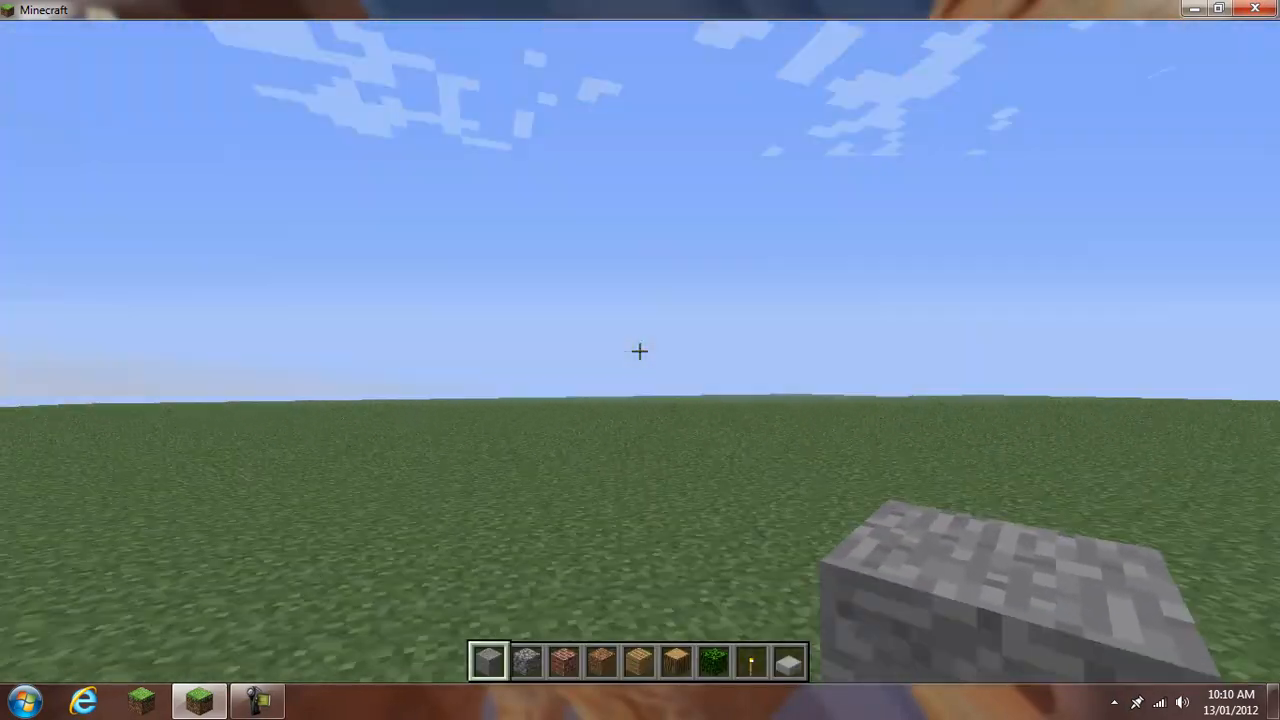
Open the creative item selection and scroll down toward the spawn eggs
key("e")
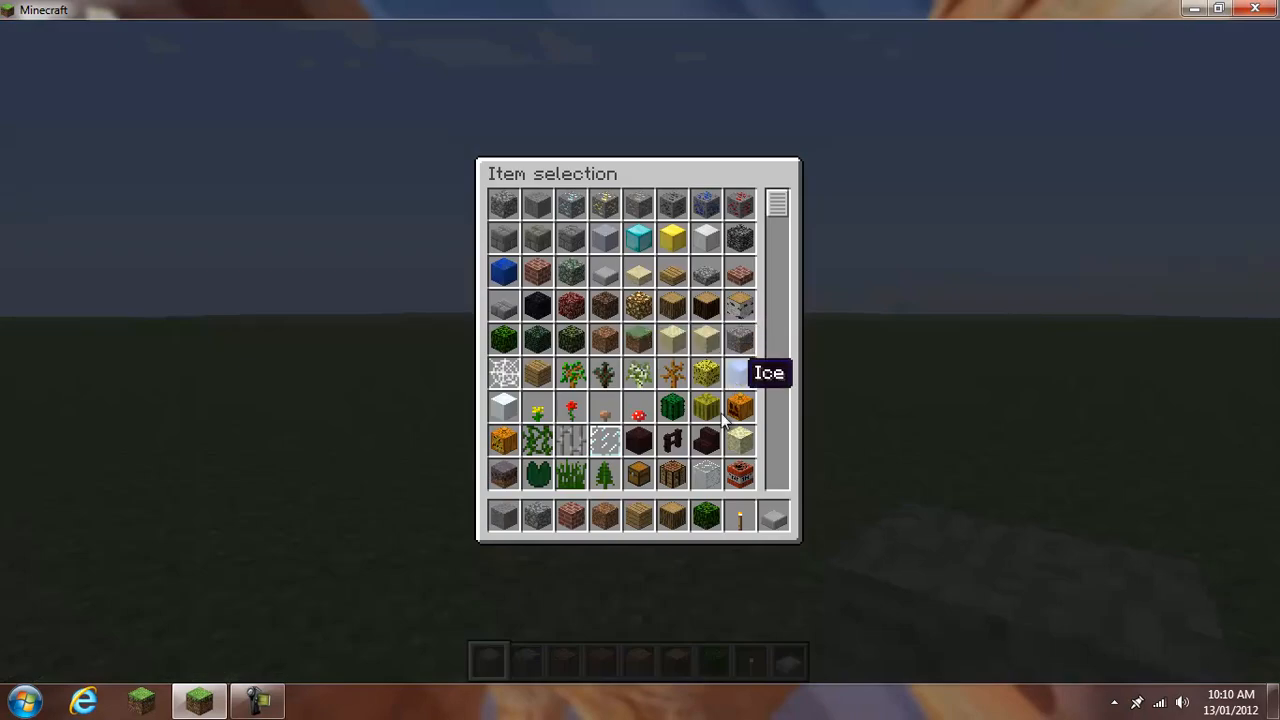
scroll("down", 3)
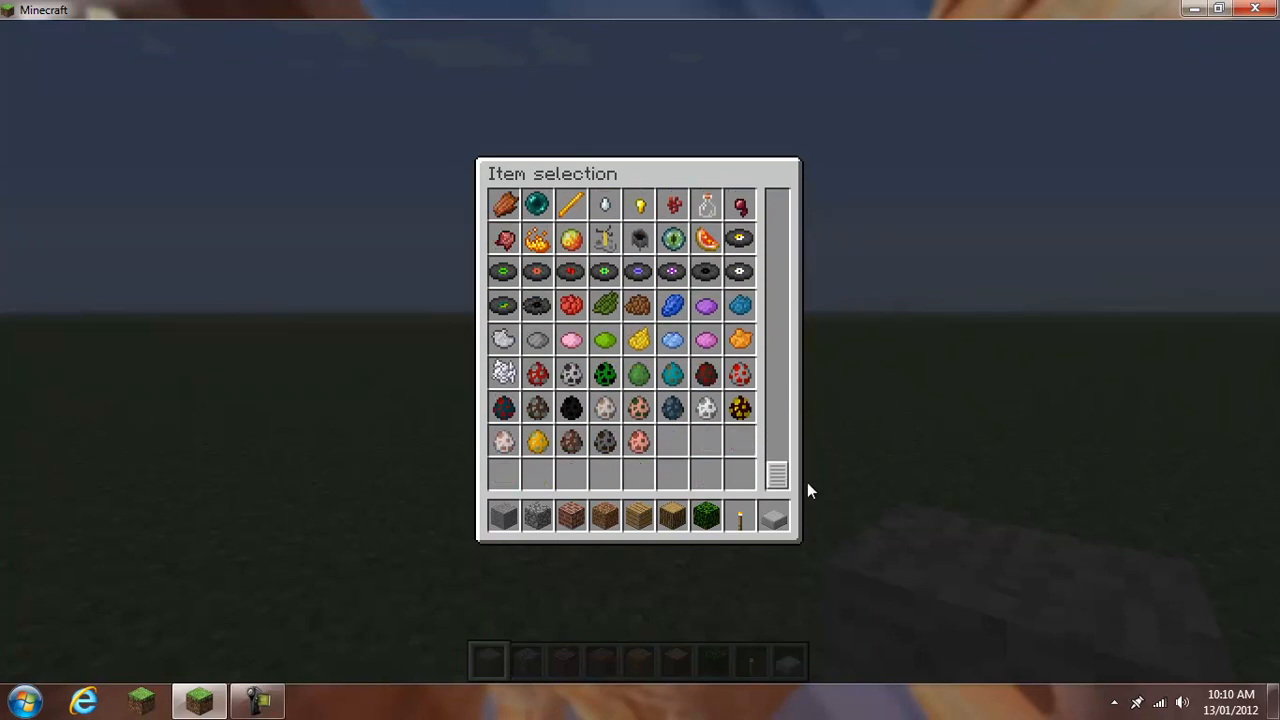
mouse_move(537, 373)
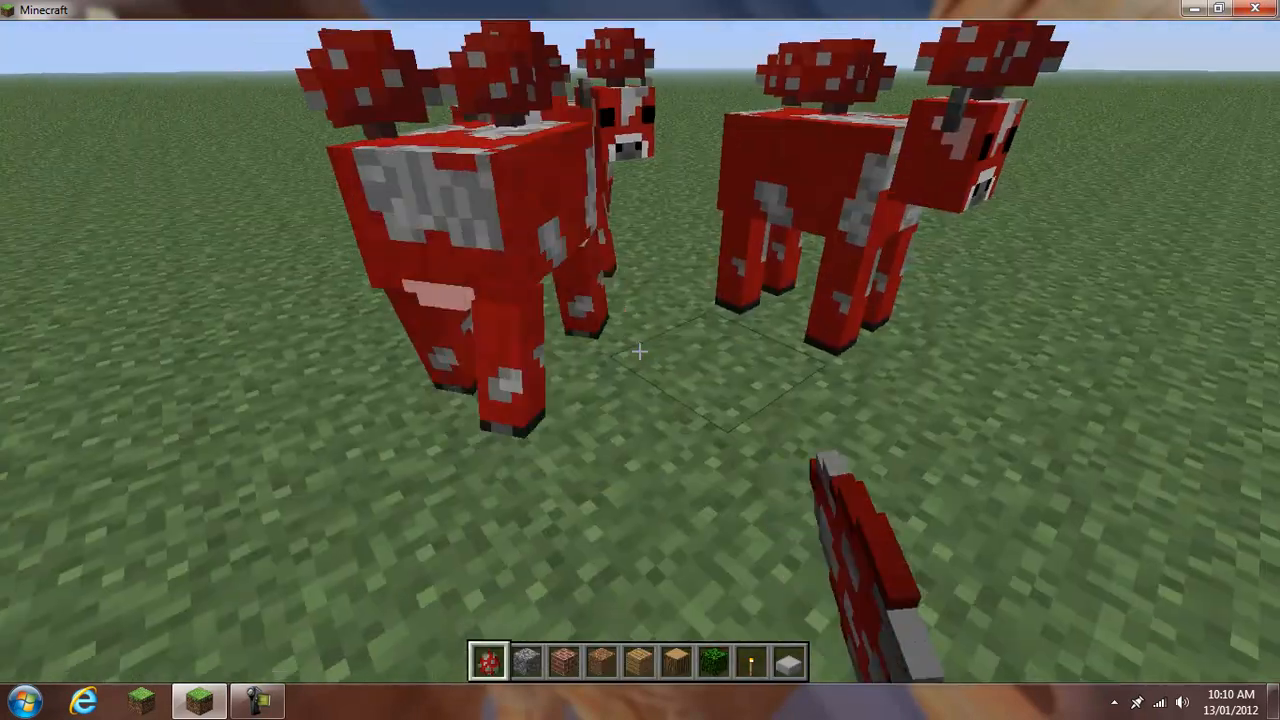
Reopen the creative item selection at the spawn eggs
key("e")
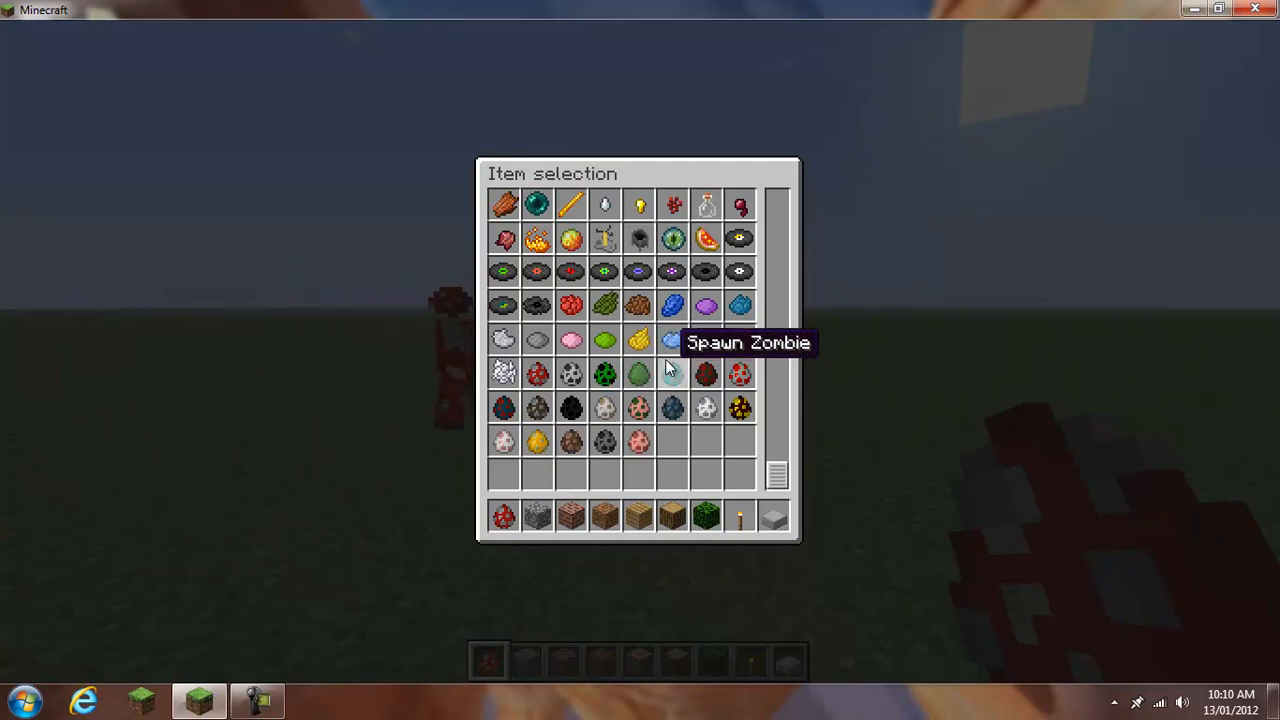
mouse_move(705, 372)
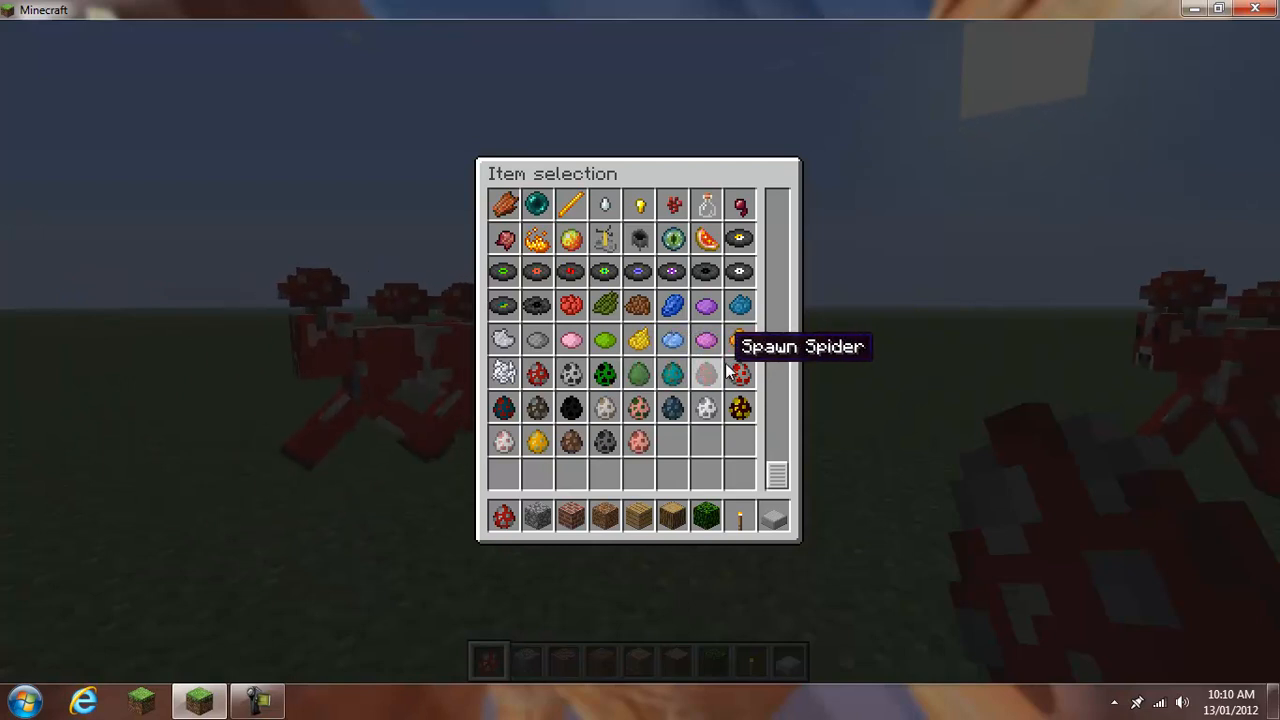
mouse_move(535, 407)
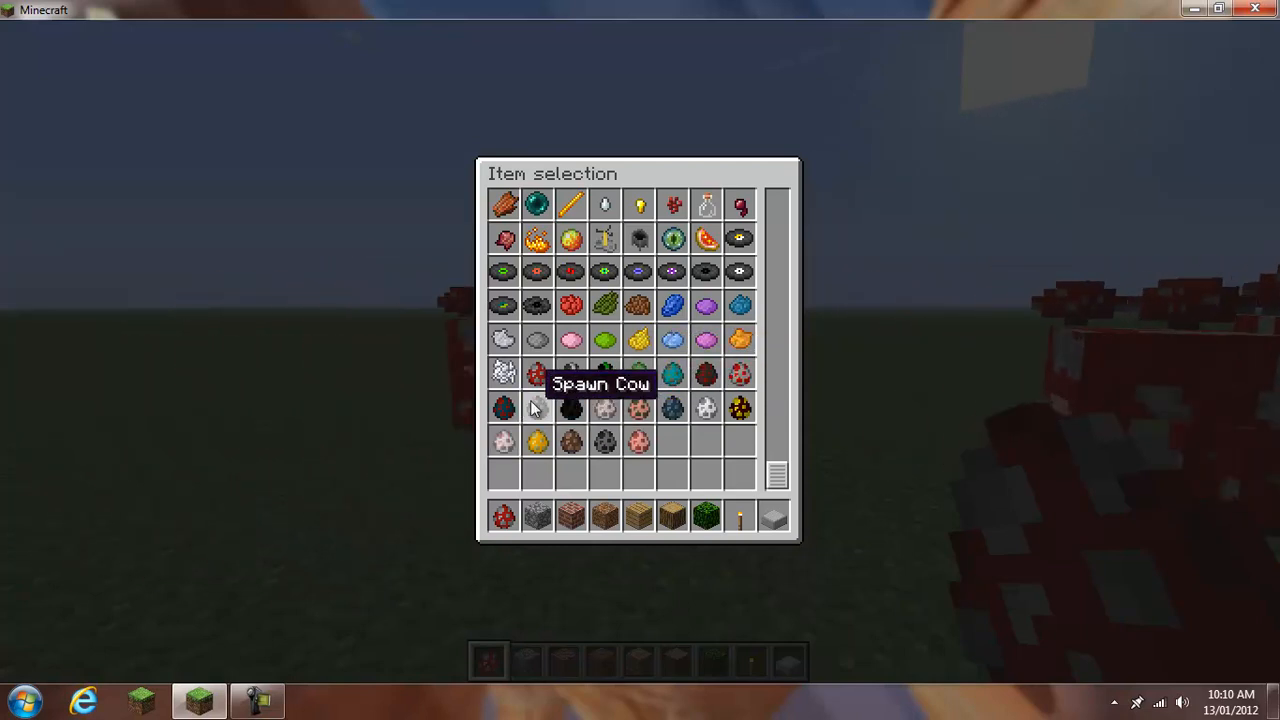
mouse_move(503, 408)
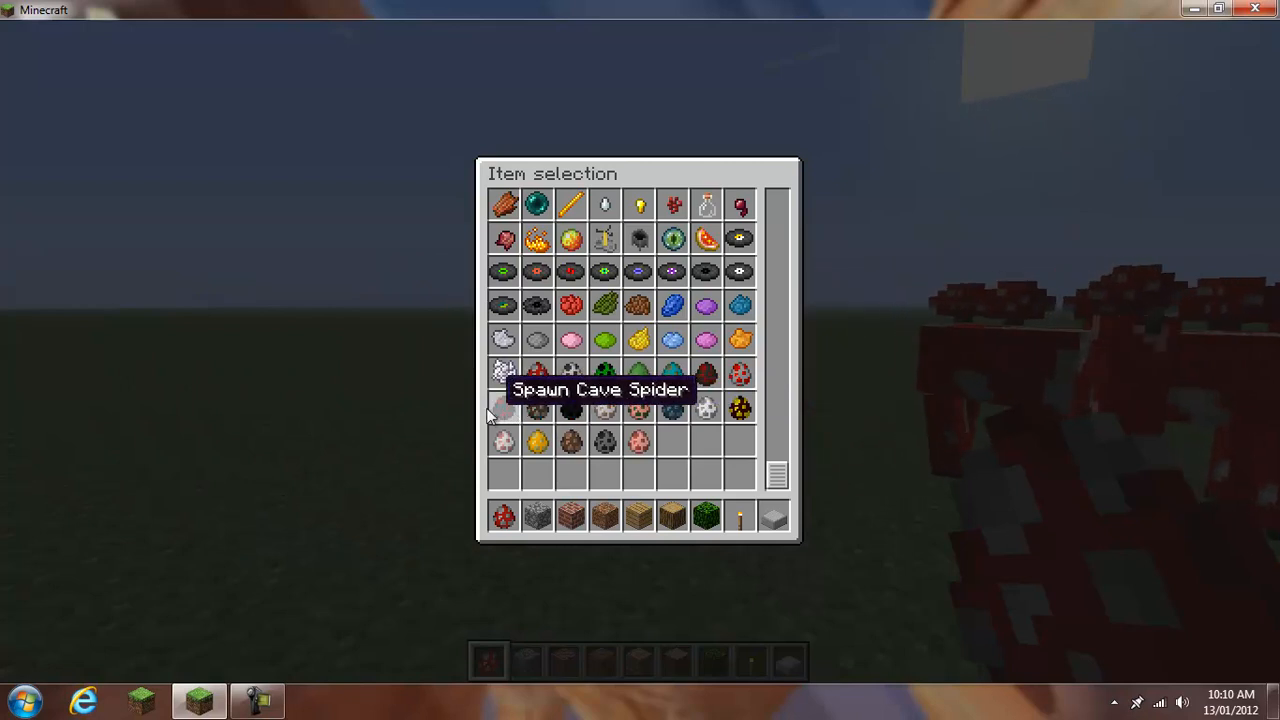
mouse_move(570, 408)
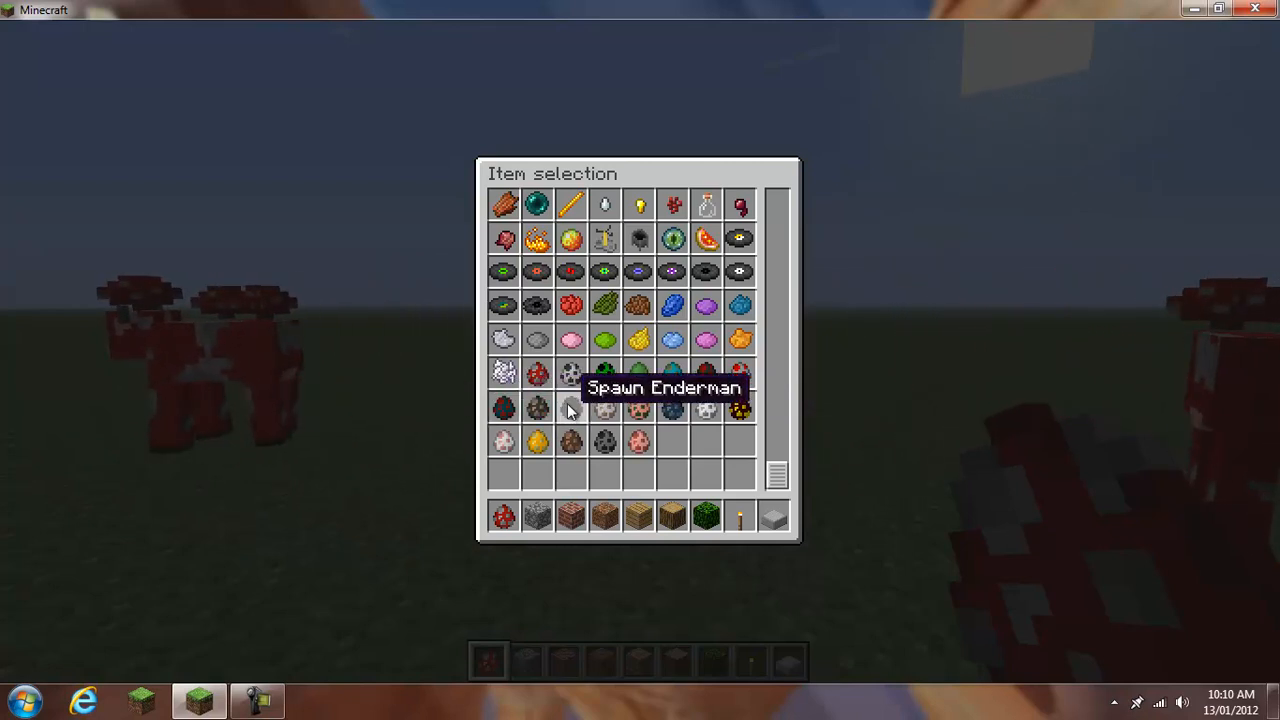
mouse_move(638, 407)
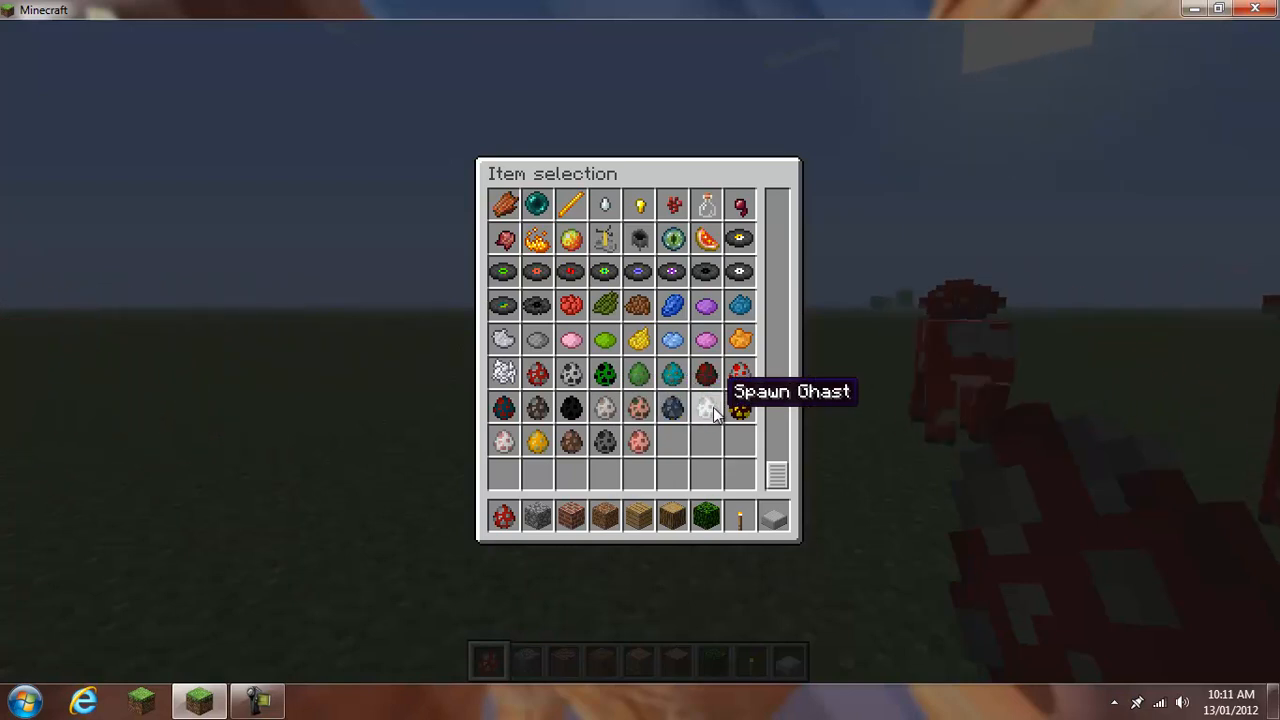
mouse_move(706, 408)
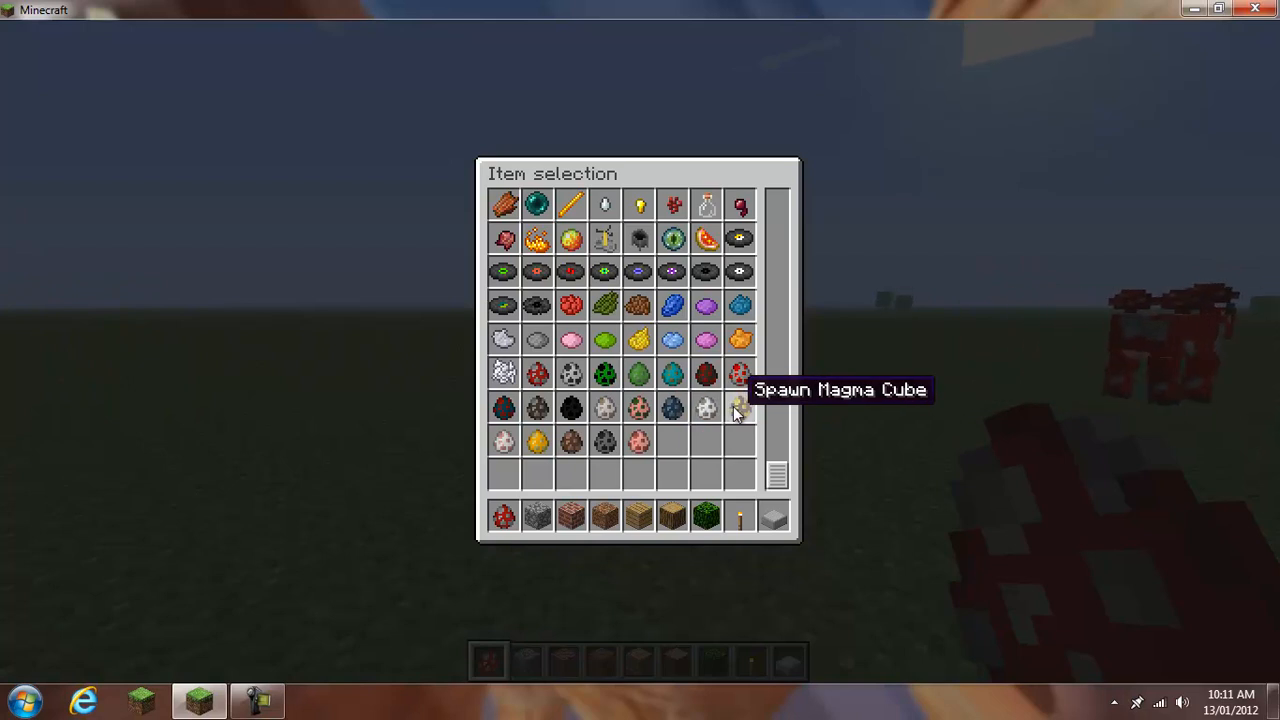
mouse_move(537, 440)
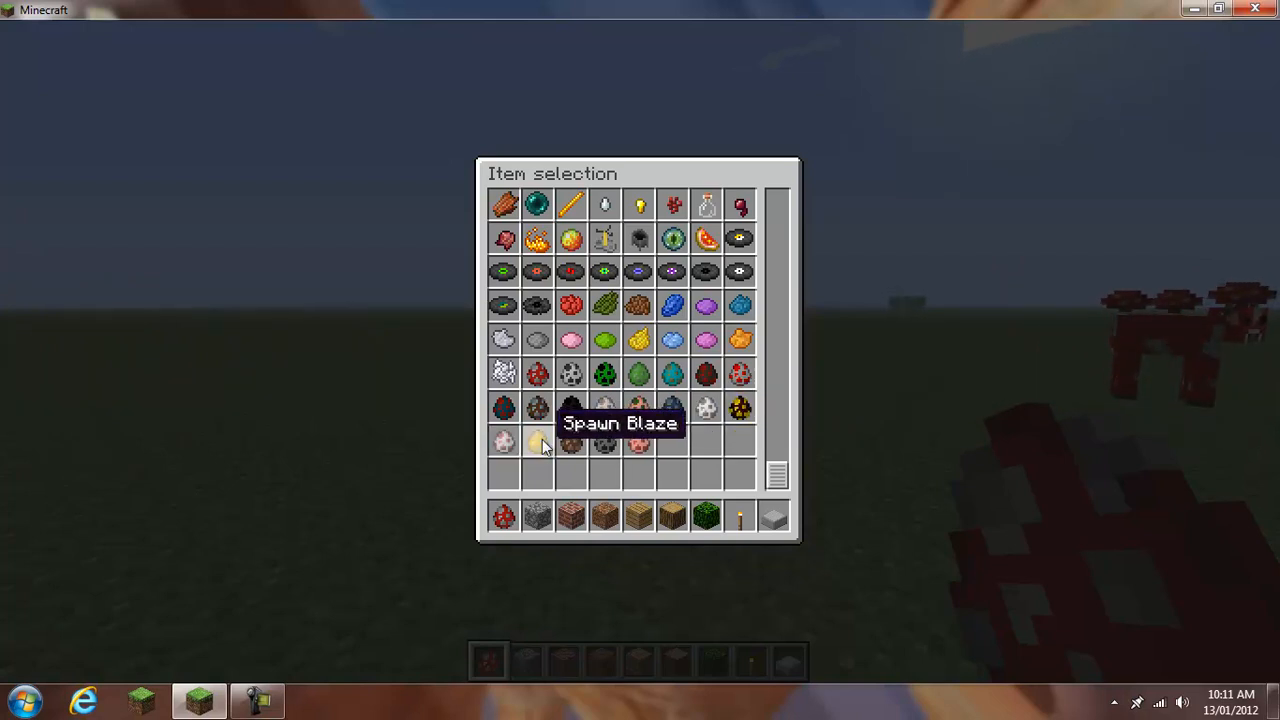
mouse_move(605, 441)
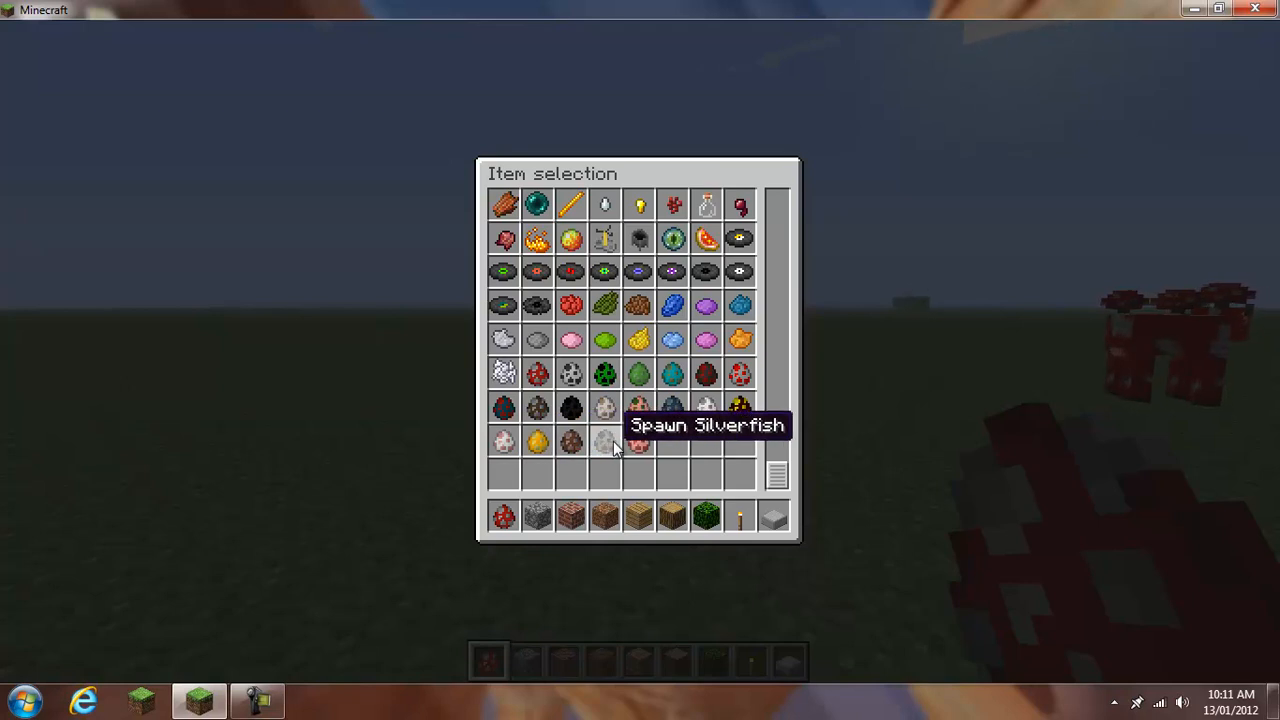
mouse_move(537, 440)
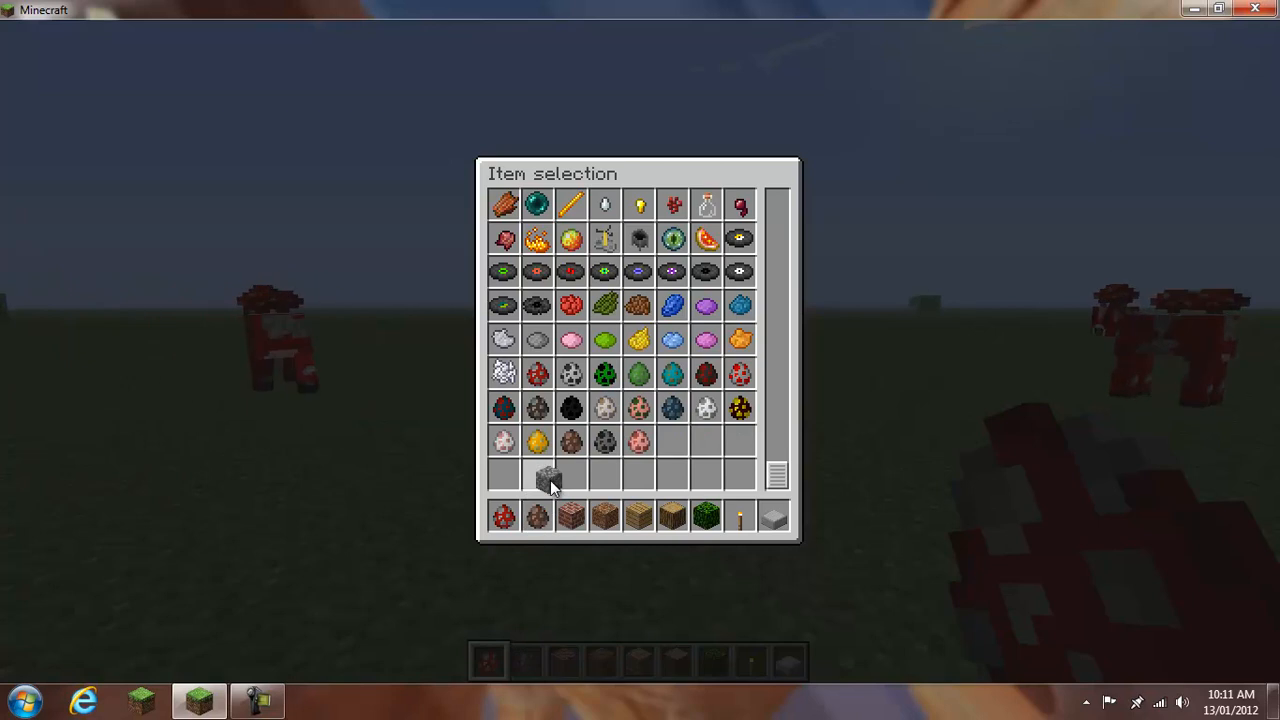
mouse_move(671, 373)
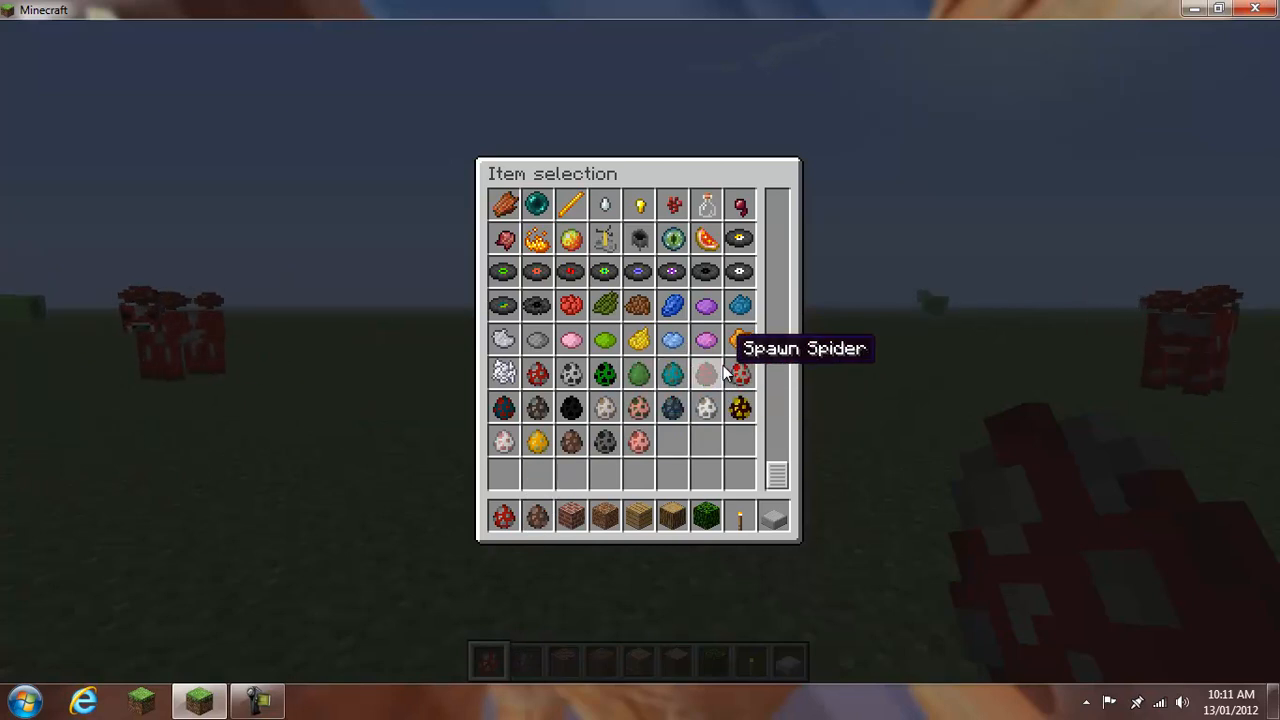
mouse_move(537, 408)
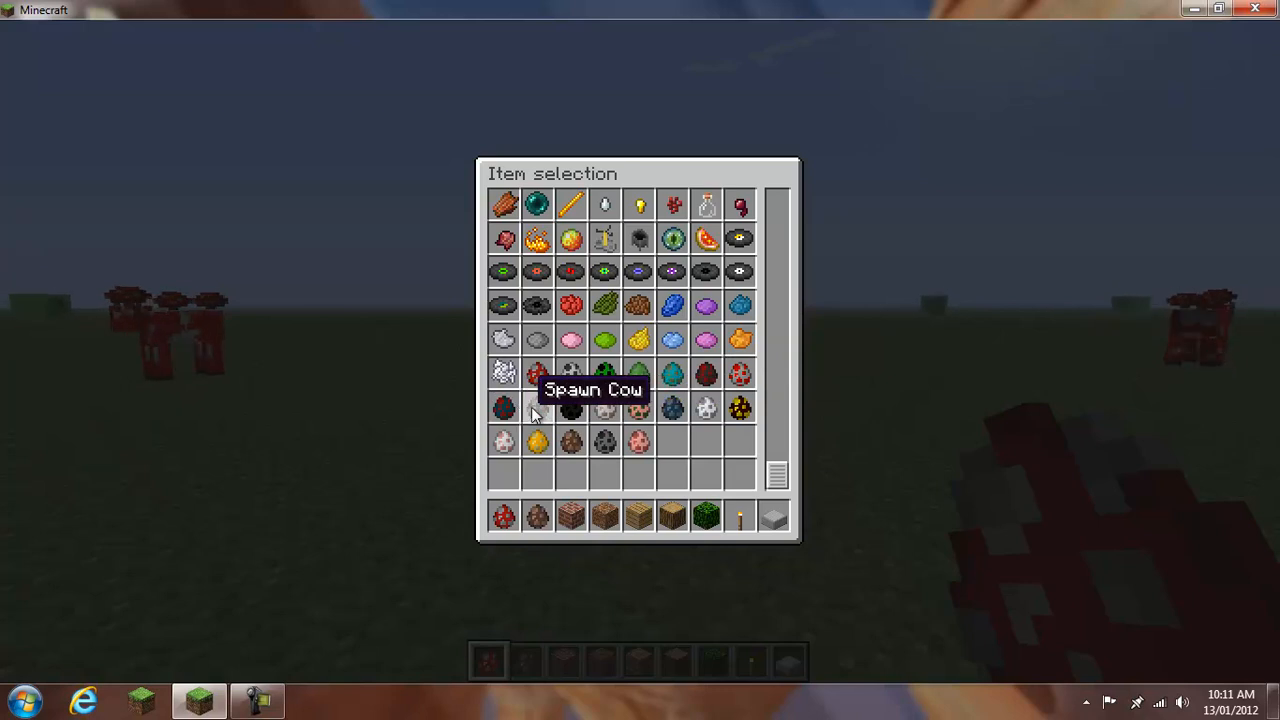
mouse_move(570, 375)
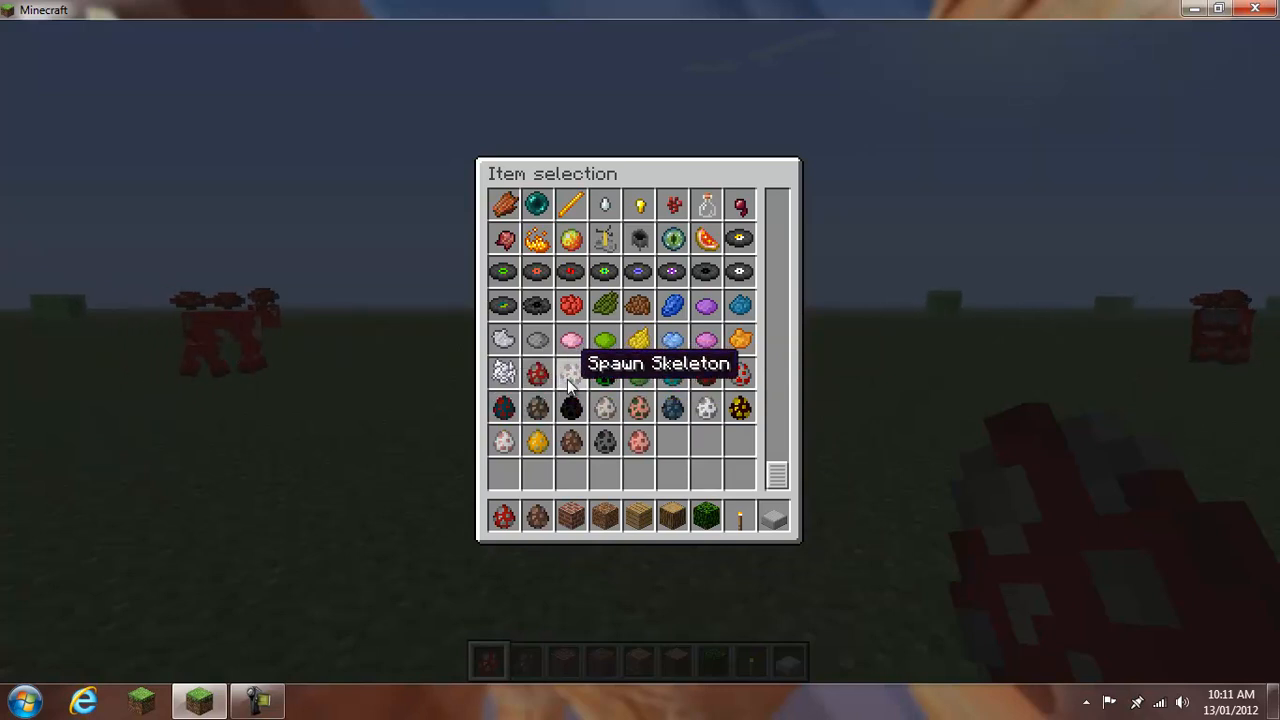
mouse_move(705, 375)
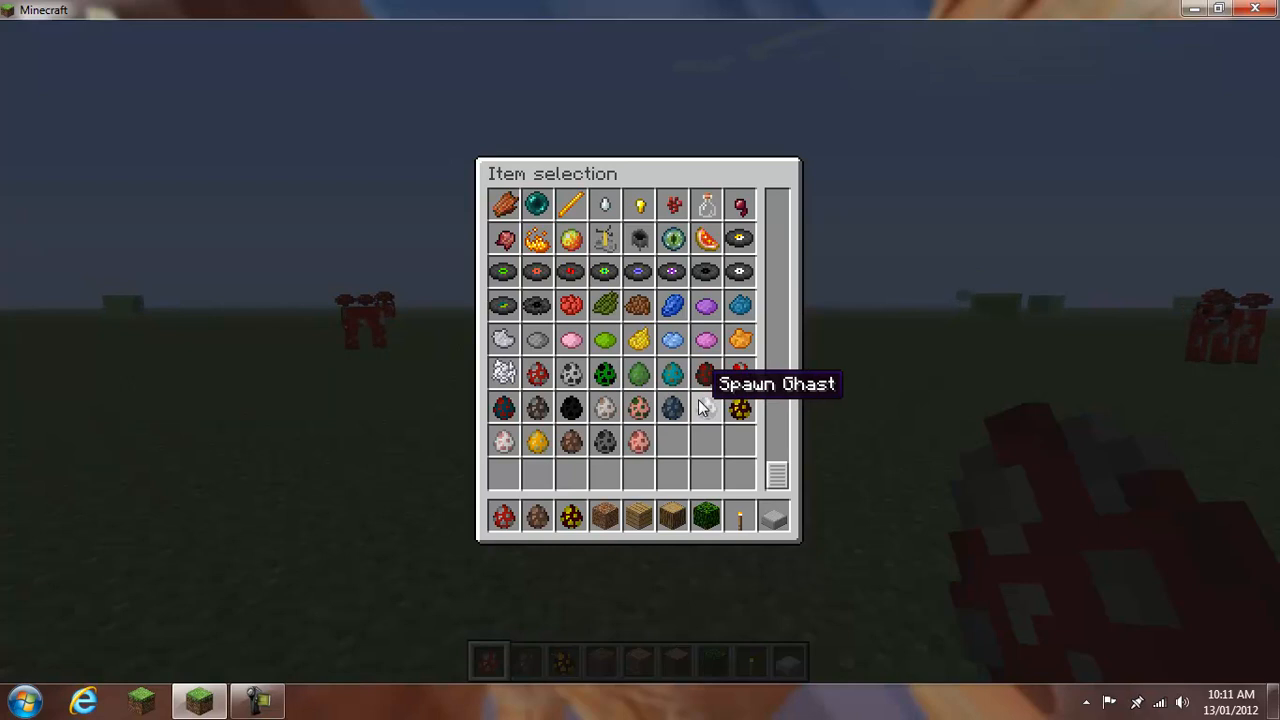
mouse_move(638, 406)
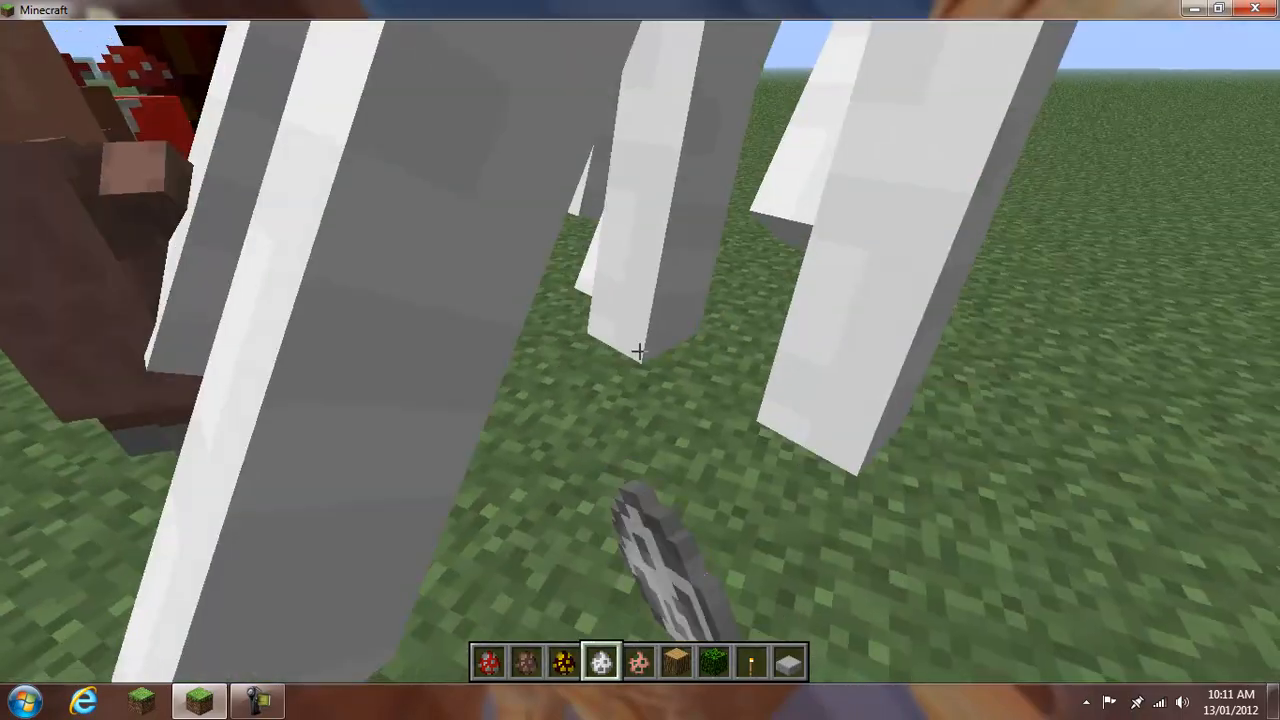
mouse_move(640, 360)
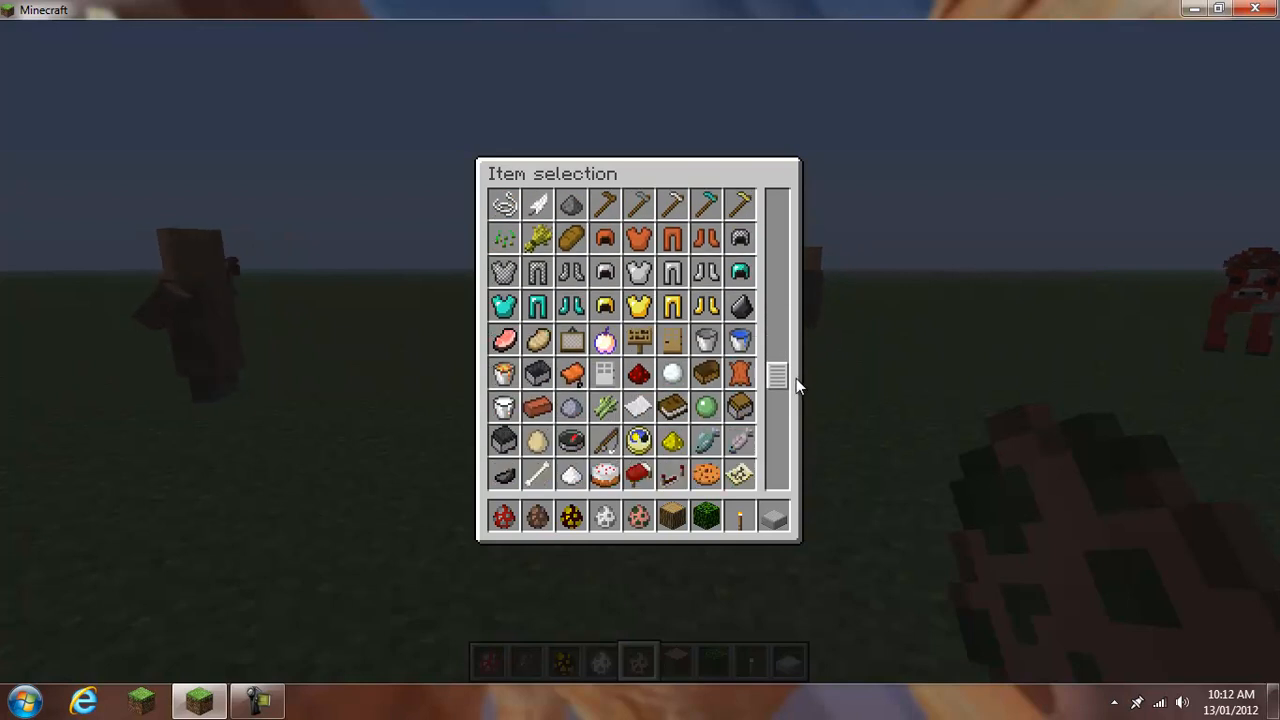
Leave the item selection and return to the grass world among the ghasts
key("Escape")
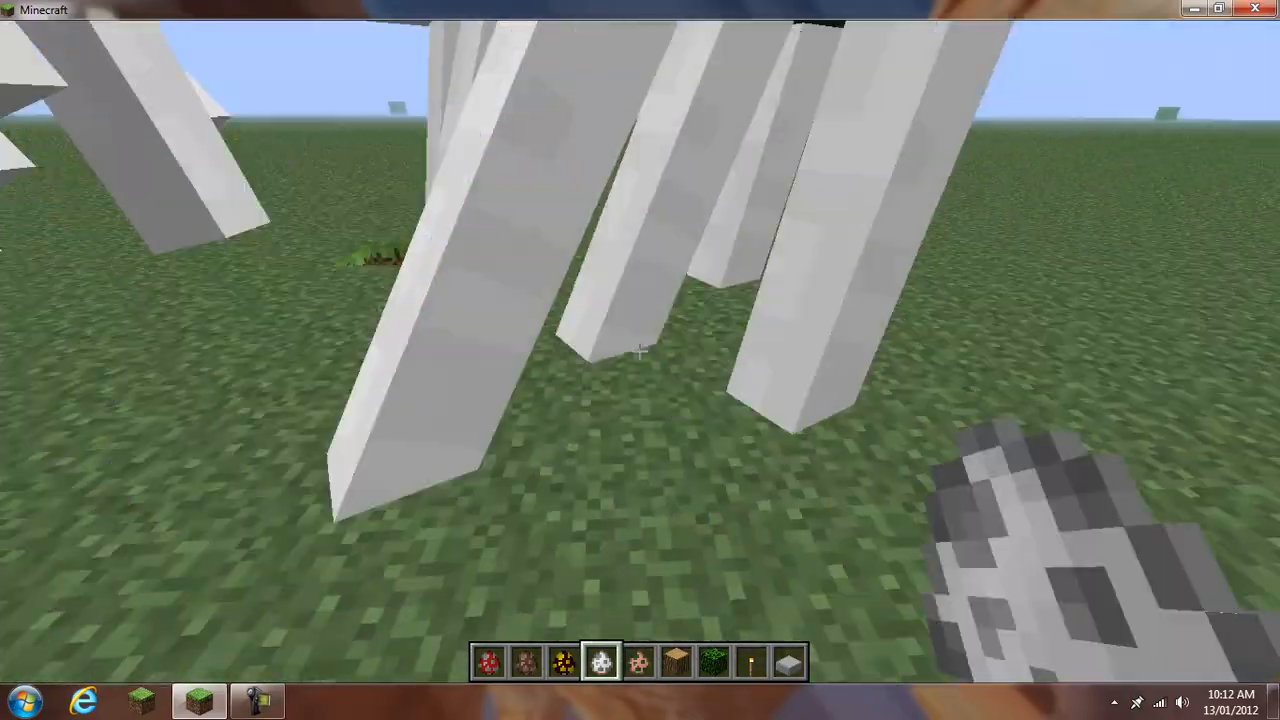
mouse_move(640, 351)
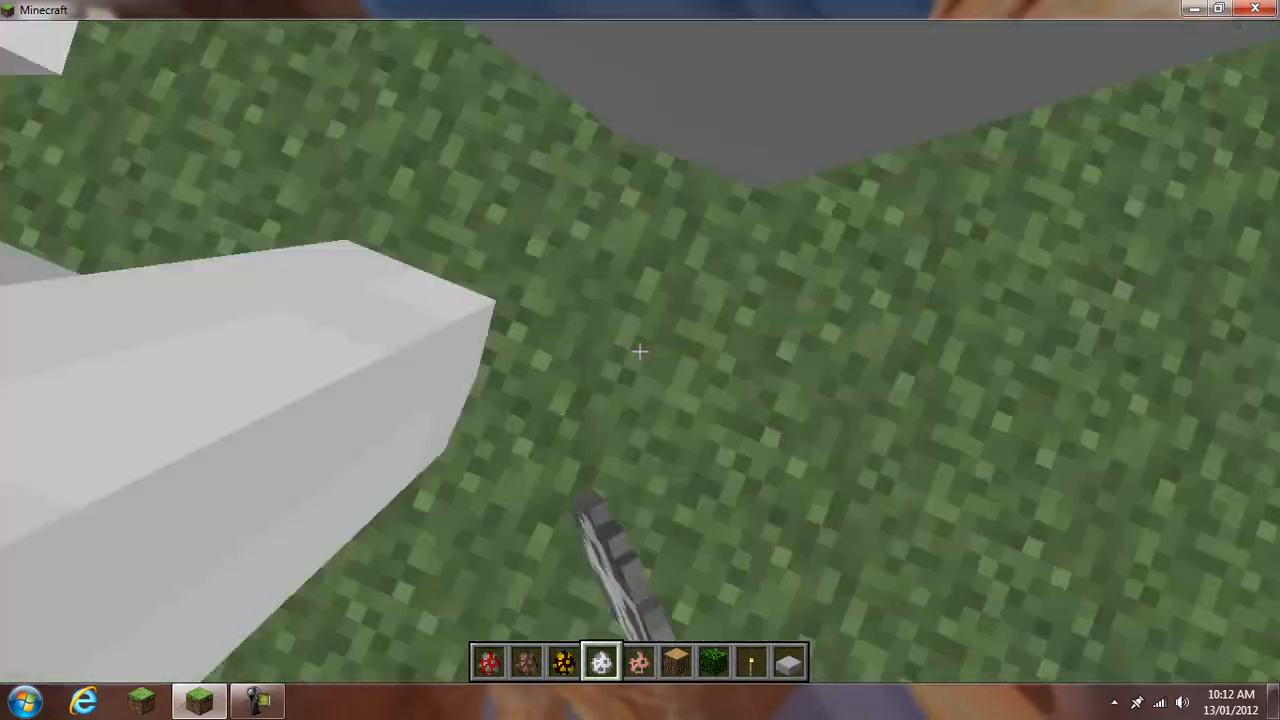